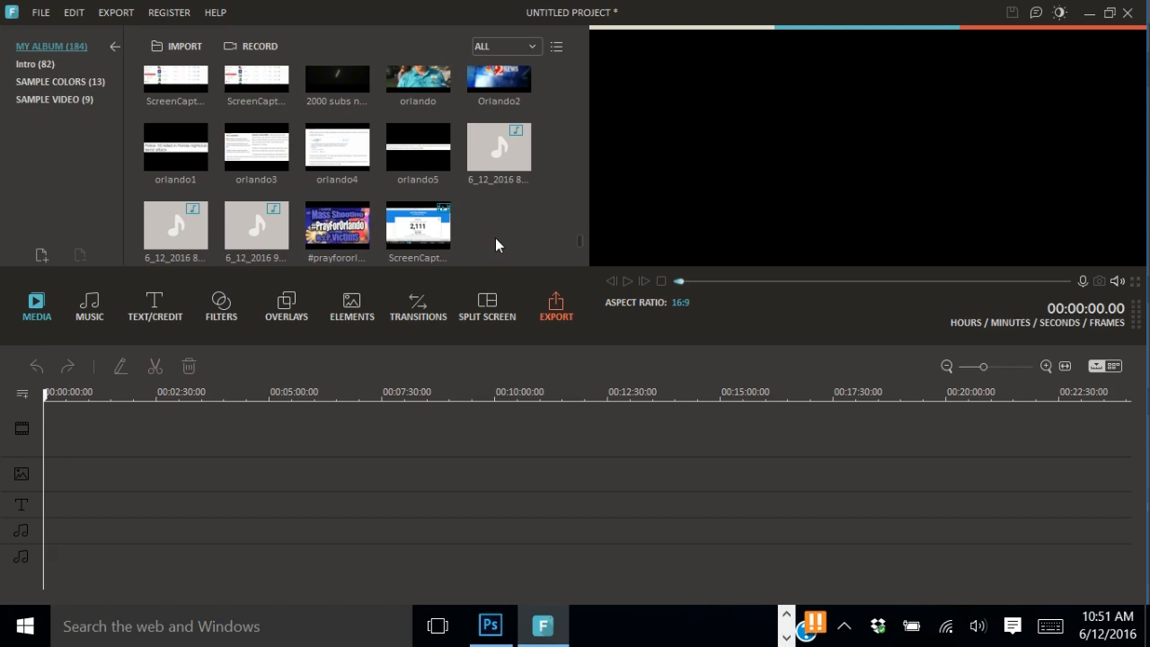
{"action": "mouse_move", "coordinate": [491, 246]}
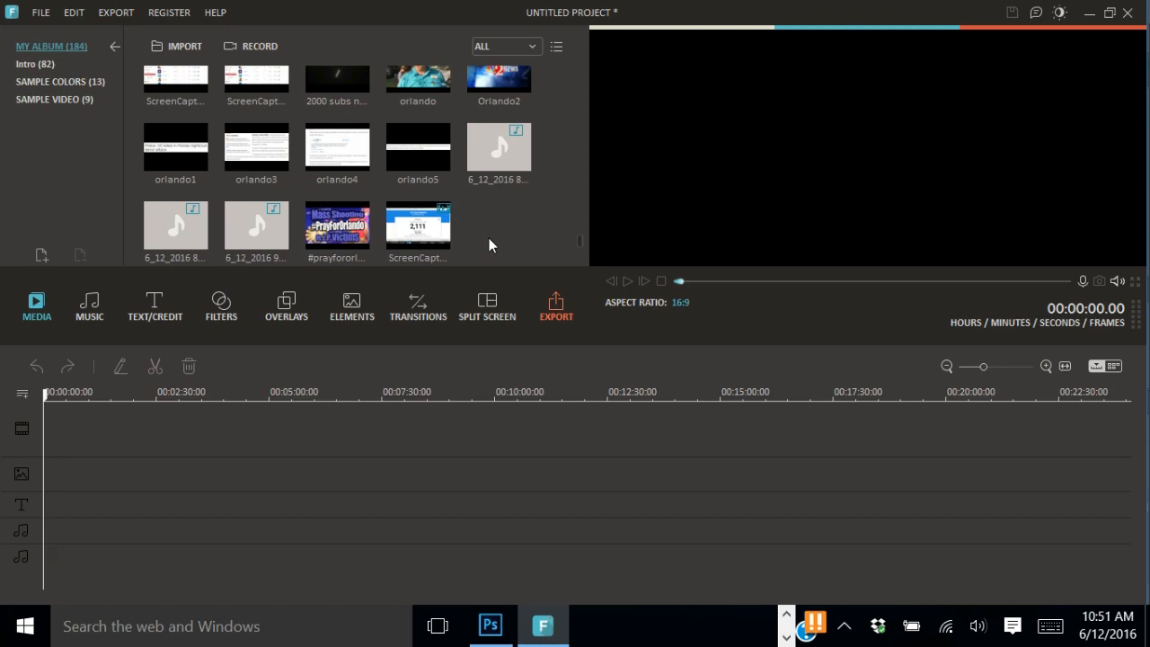
Show the Filters library listing all 146 filters across every category.
{"action": "left_click", "coordinate": [221, 305]}
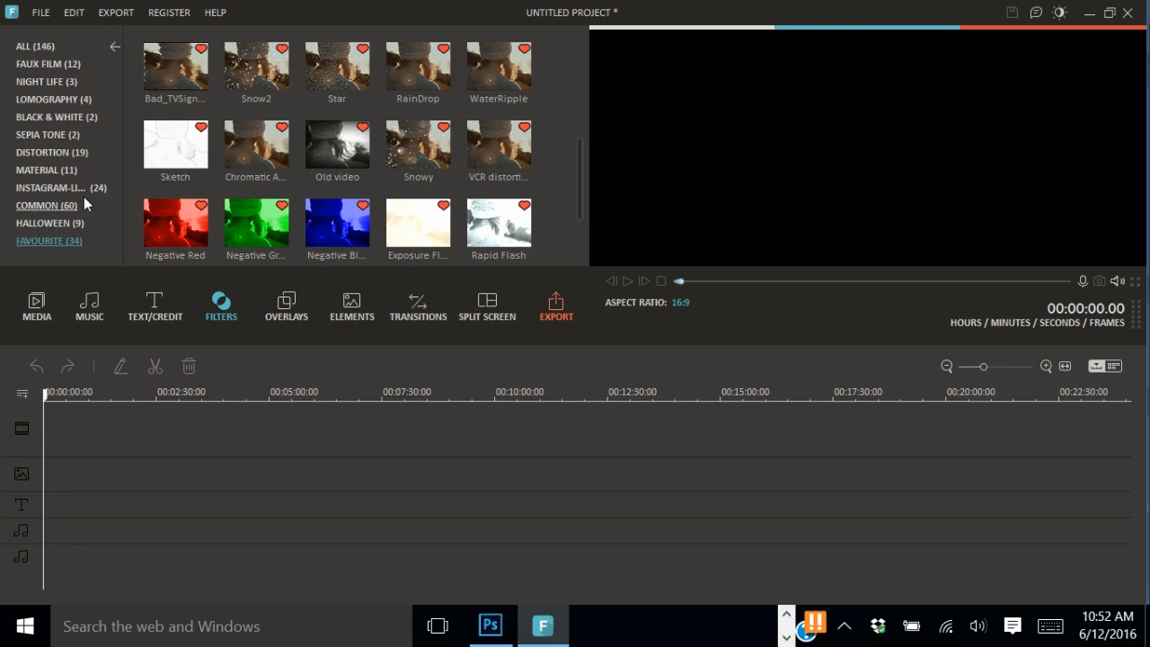
{"action": "mouse_move", "coordinate": [337, 148]}
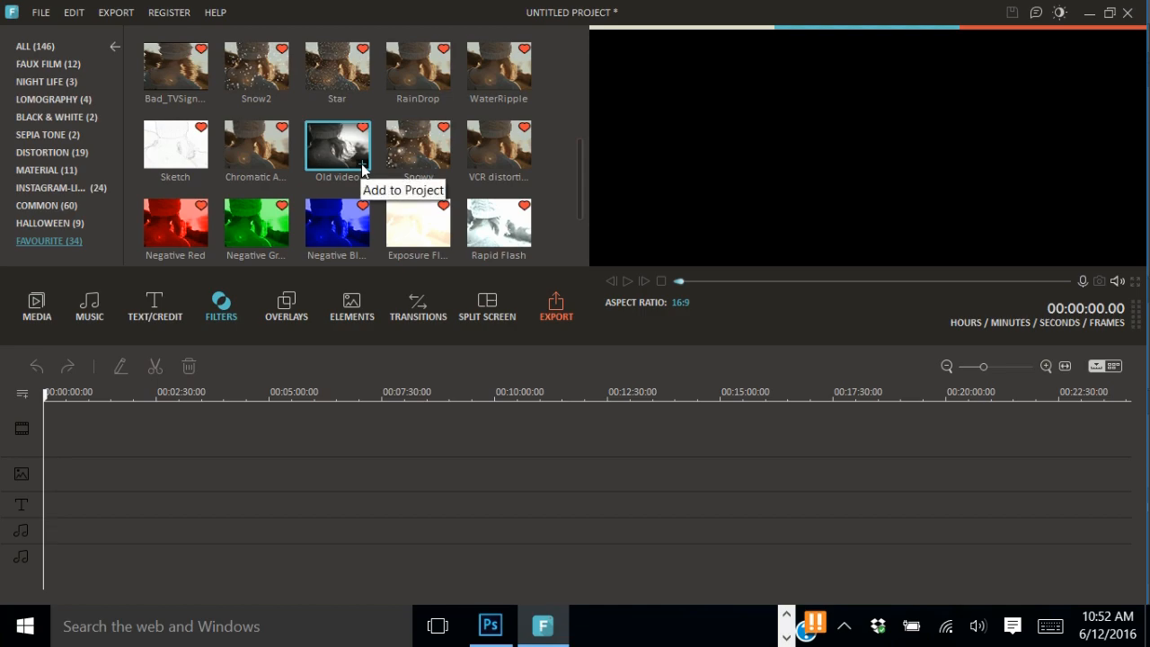
{"action": "mouse_move", "coordinate": [51, 256]}
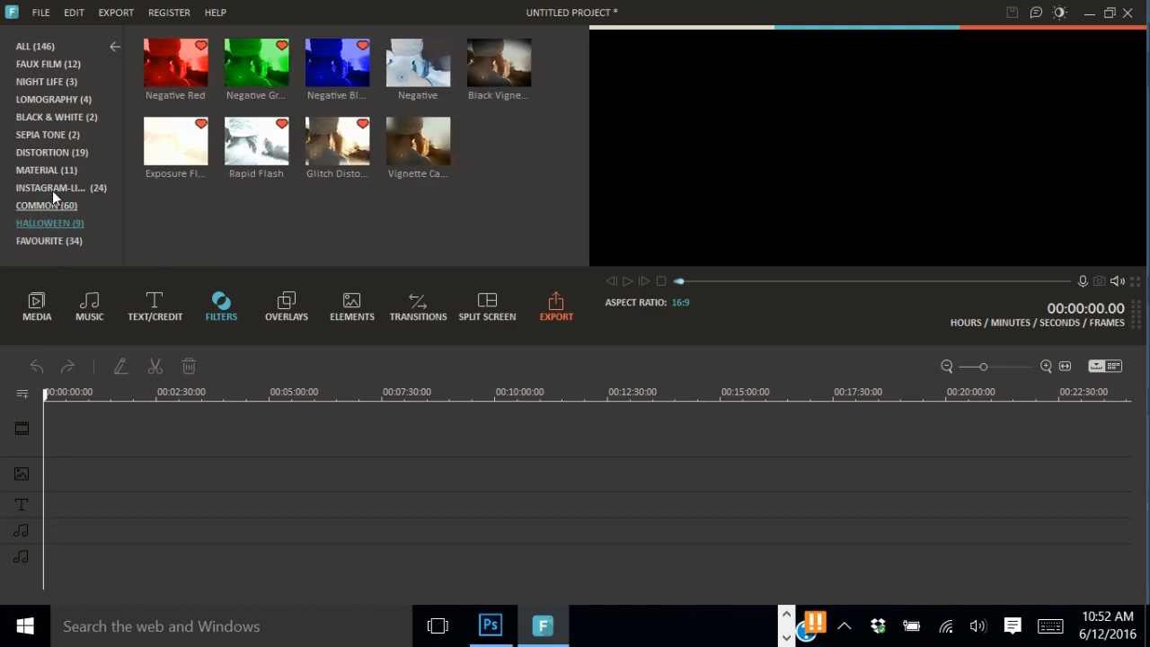
{"action": "left_click", "coordinate": [35, 46]}
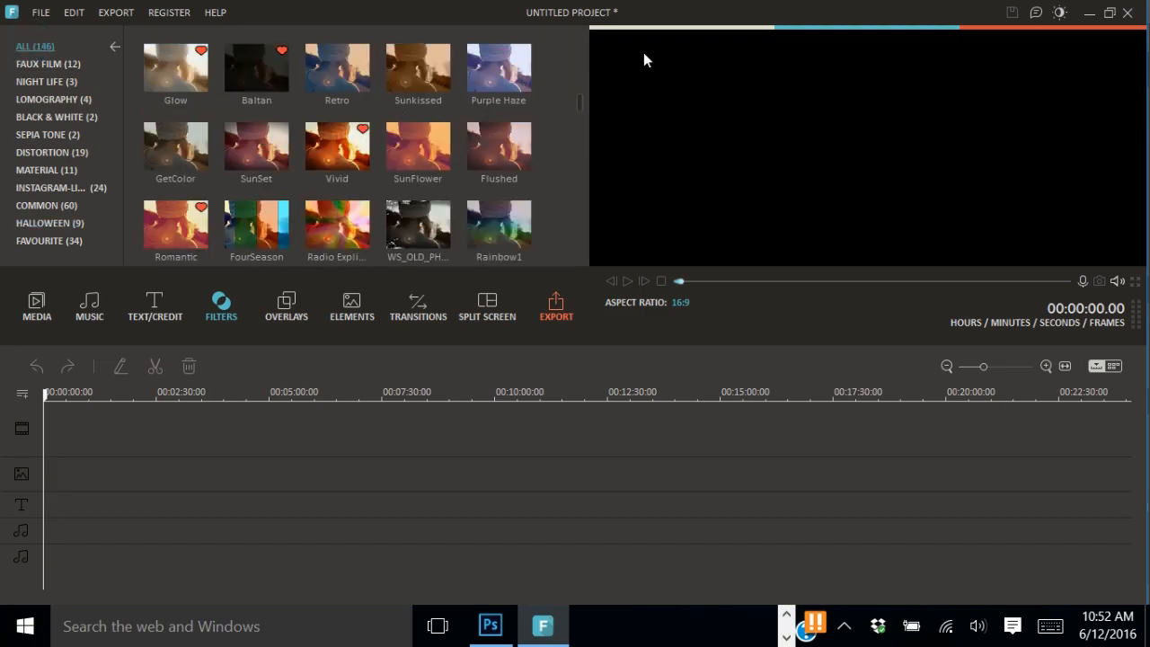
Add the Old video filter from Favourites over the first five seconds, with the timeline zoomed in.
{"action": "left_click", "coordinate": [48, 240]}
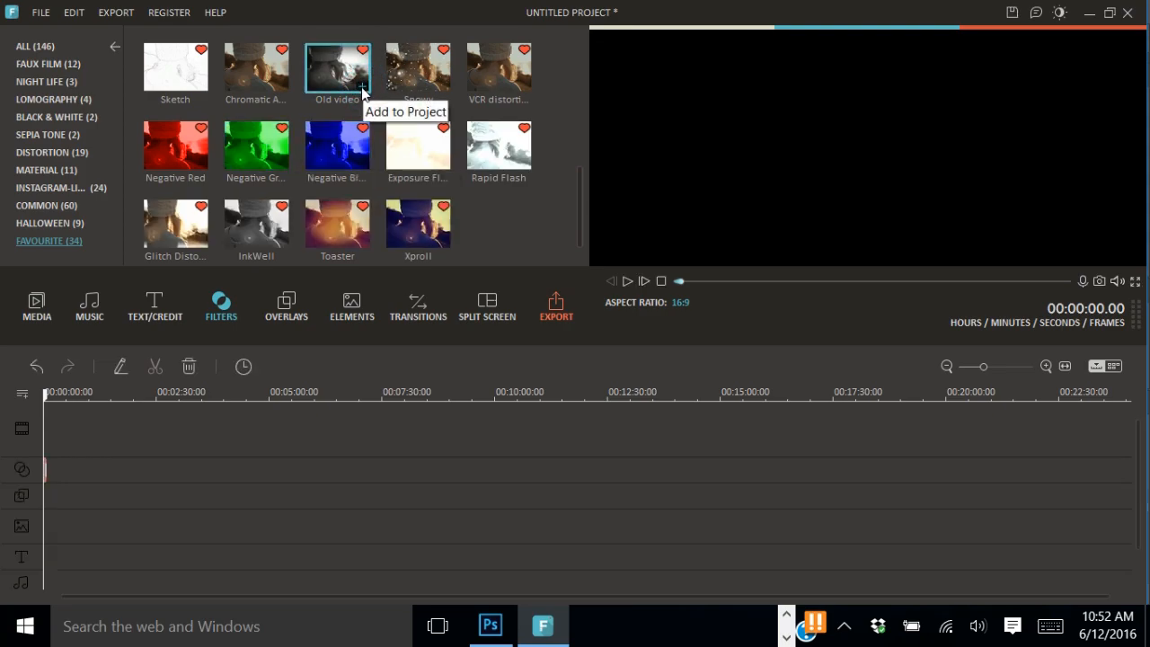
{"action": "mouse_move", "coordinate": [740, 419]}
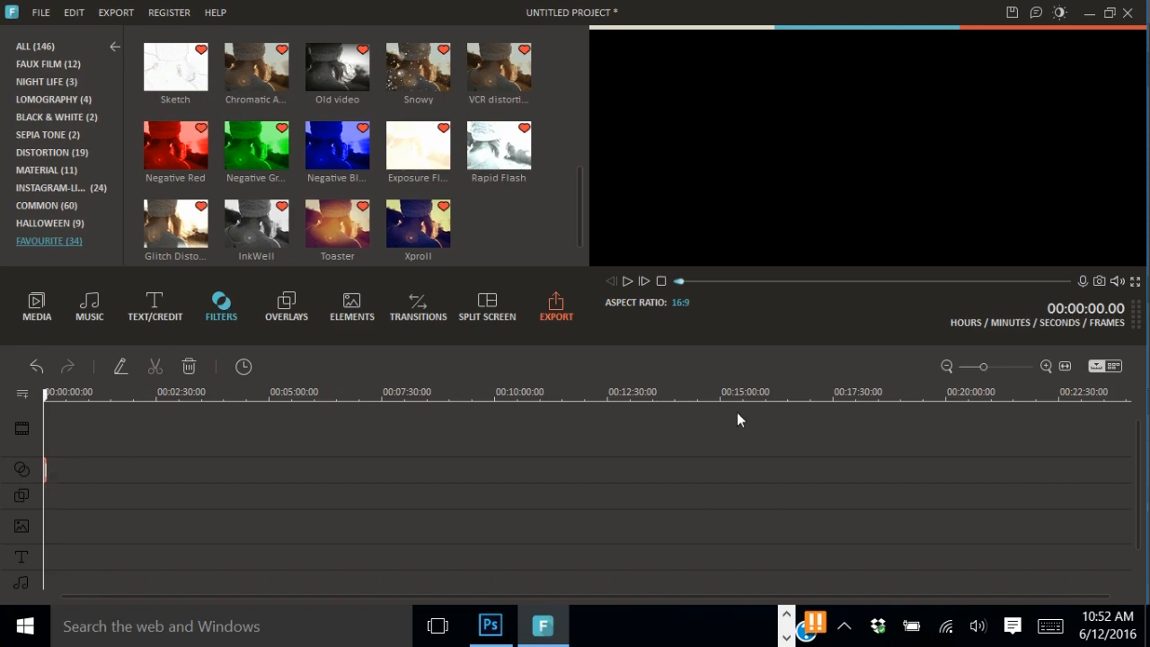
{"action": "left_click", "coordinate": [1015, 365]}
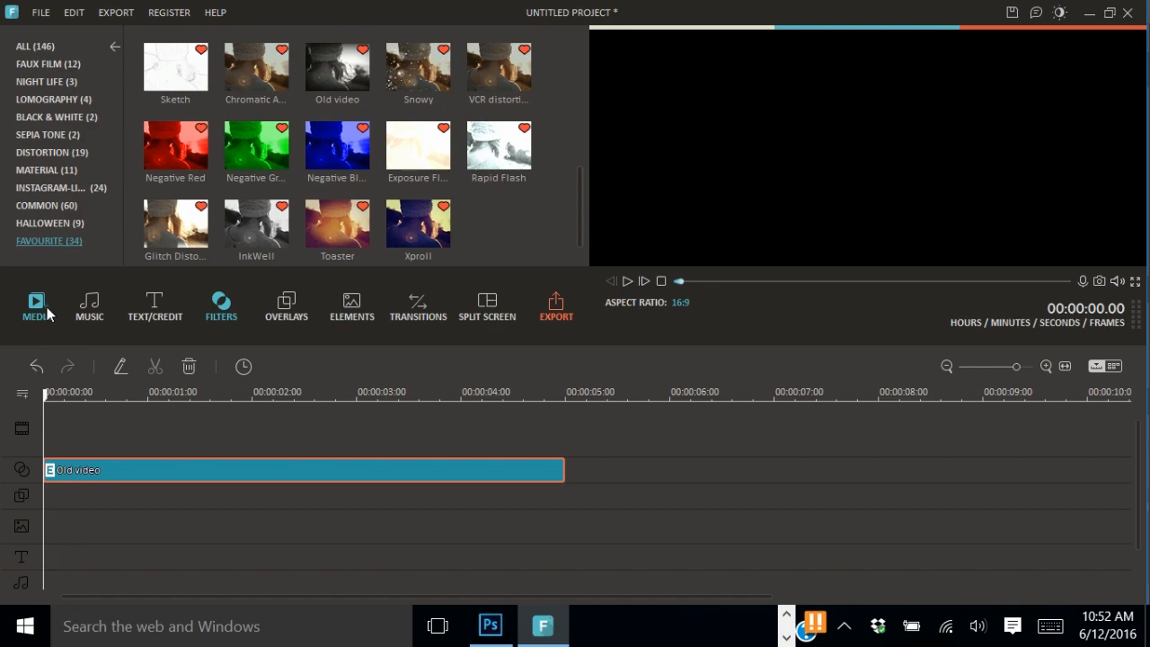
Place the 16fir1 gameplay clip from the media library onto the video track.
{"action": "left_click", "coordinate": [36, 306]}
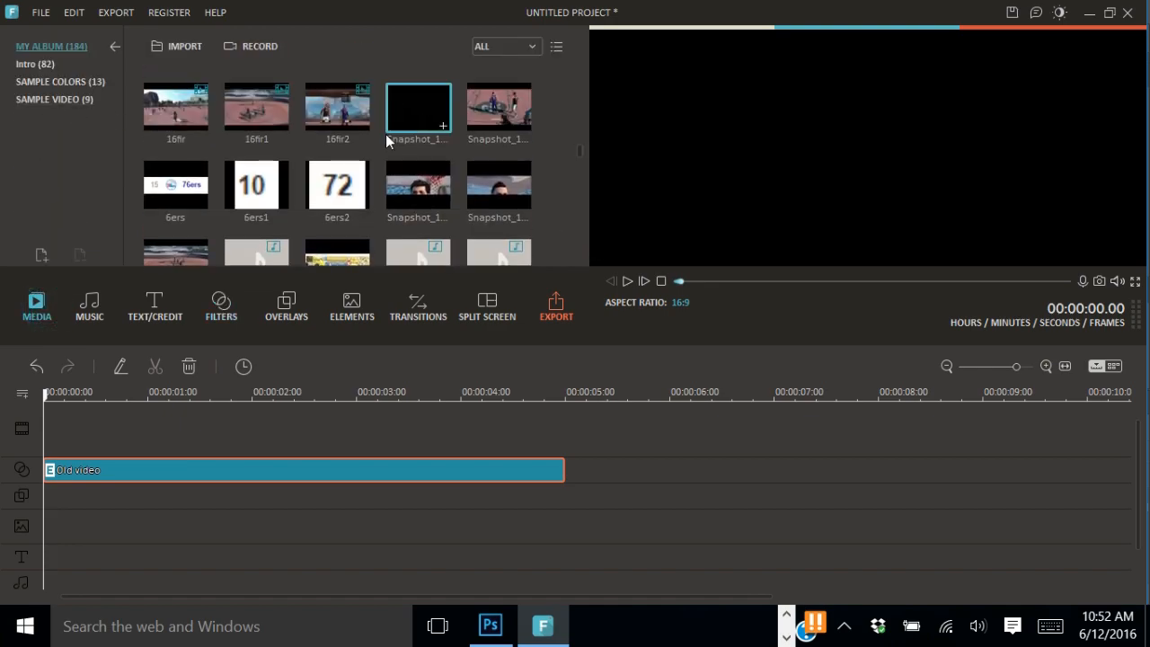
{"action": "left_click", "coordinate": [256, 107]}
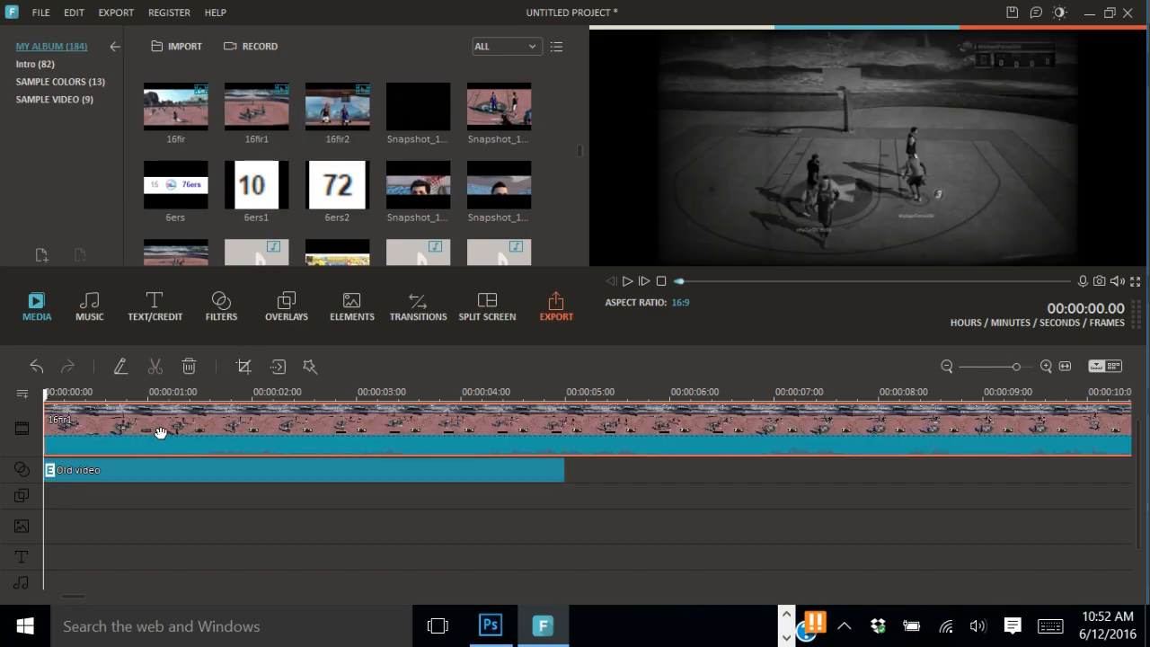
{"action": "mouse_move", "coordinate": [162, 513]}
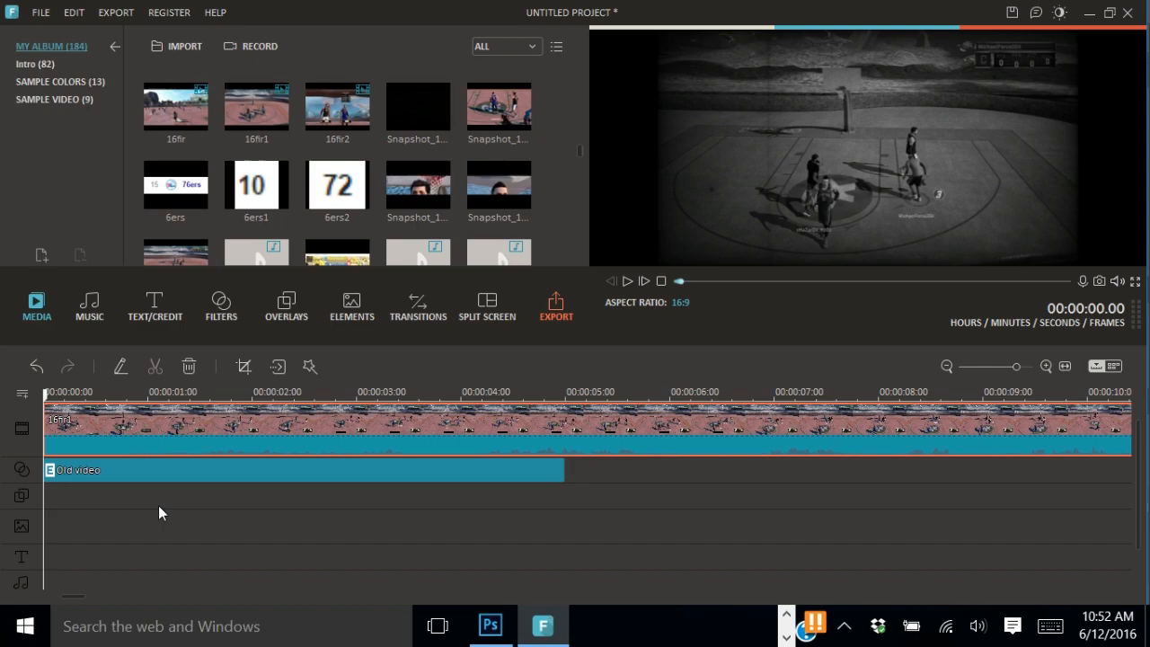
{"action": "left_click", "coordinate": [627, 281]}
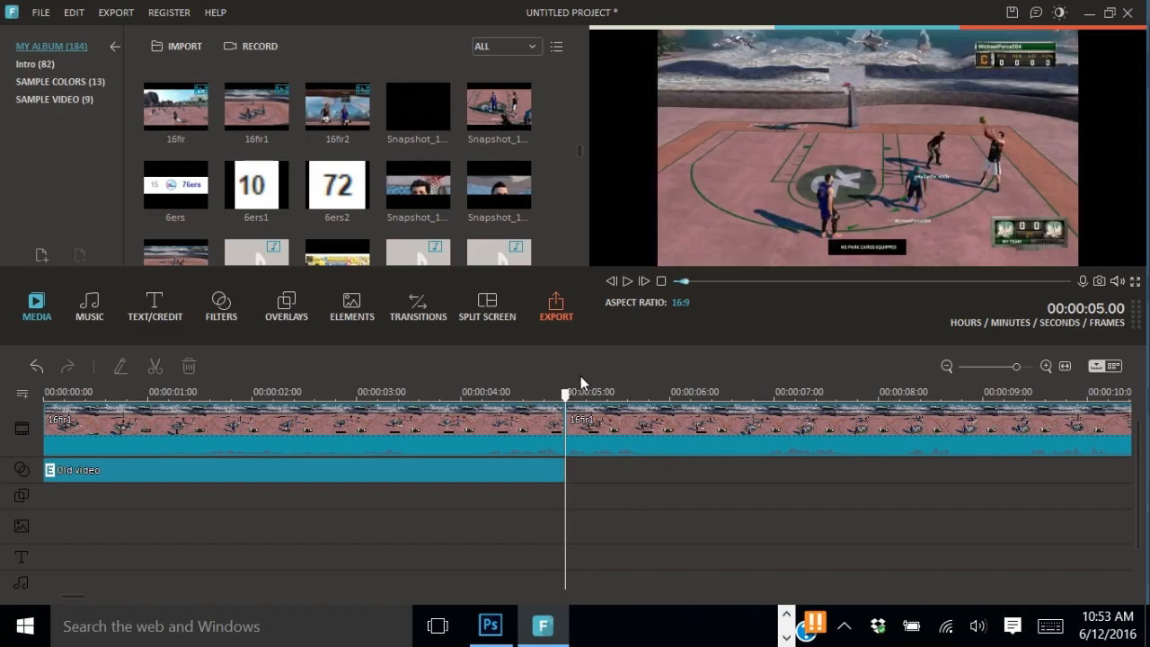
Preview the black-and-white filtered gameplay and bring up the Old video clip's options.
{"action": "left_click", "coordinate": [627, 281]}
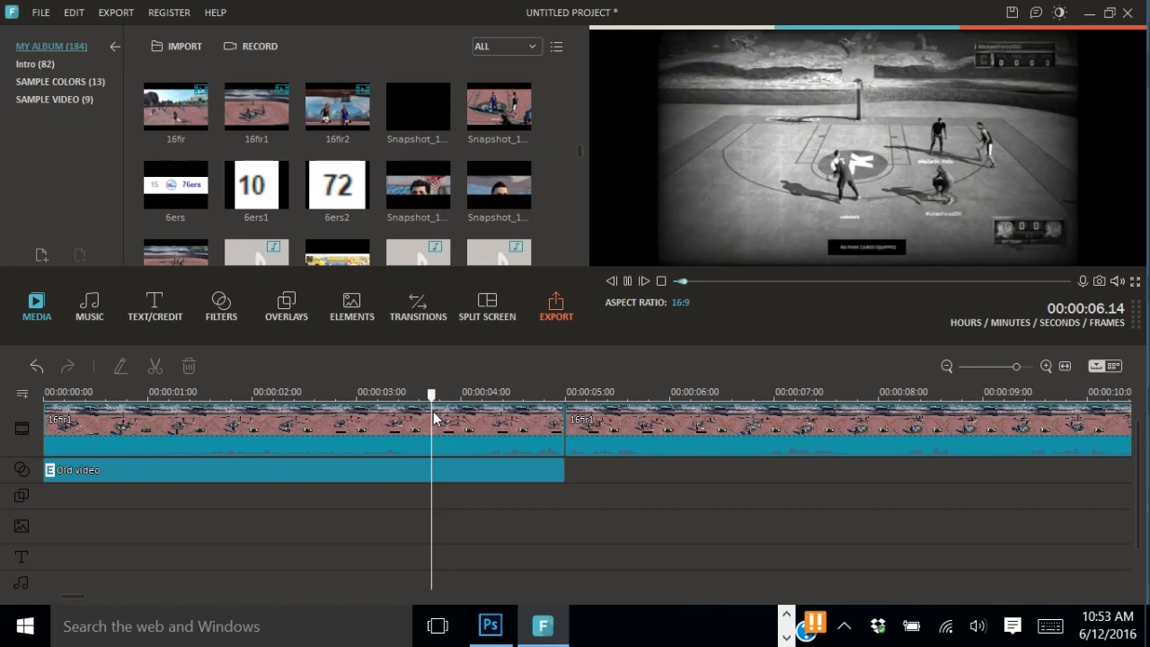
{"action": "left_click", "coordinate": [494, 392]}
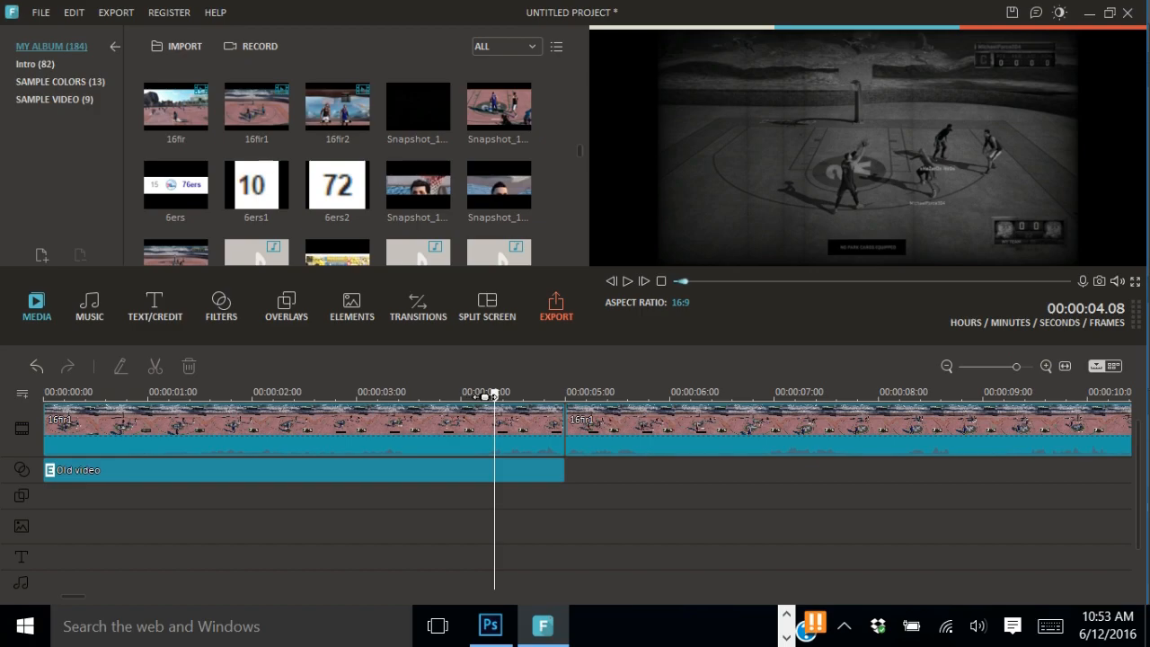
{"action": "left_click", "coordinate": [243, 391]}
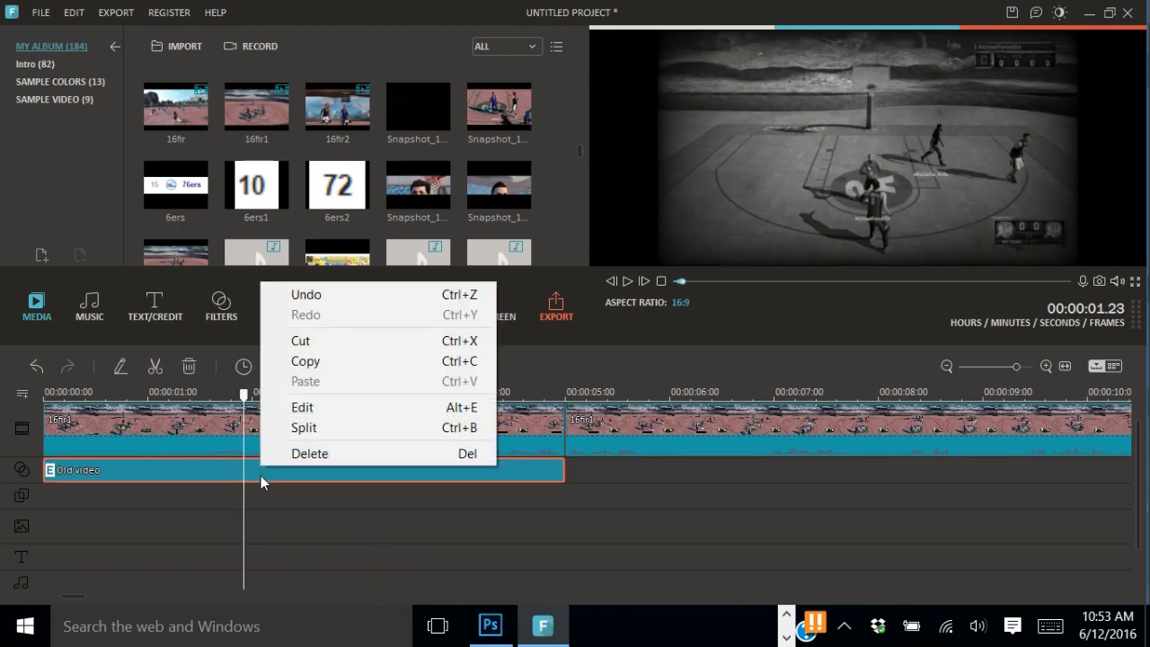
Try the Old video frequency at 10, then settle on 1 and confirm.
{"action": "left_click", "coordinate": [302, 407]}
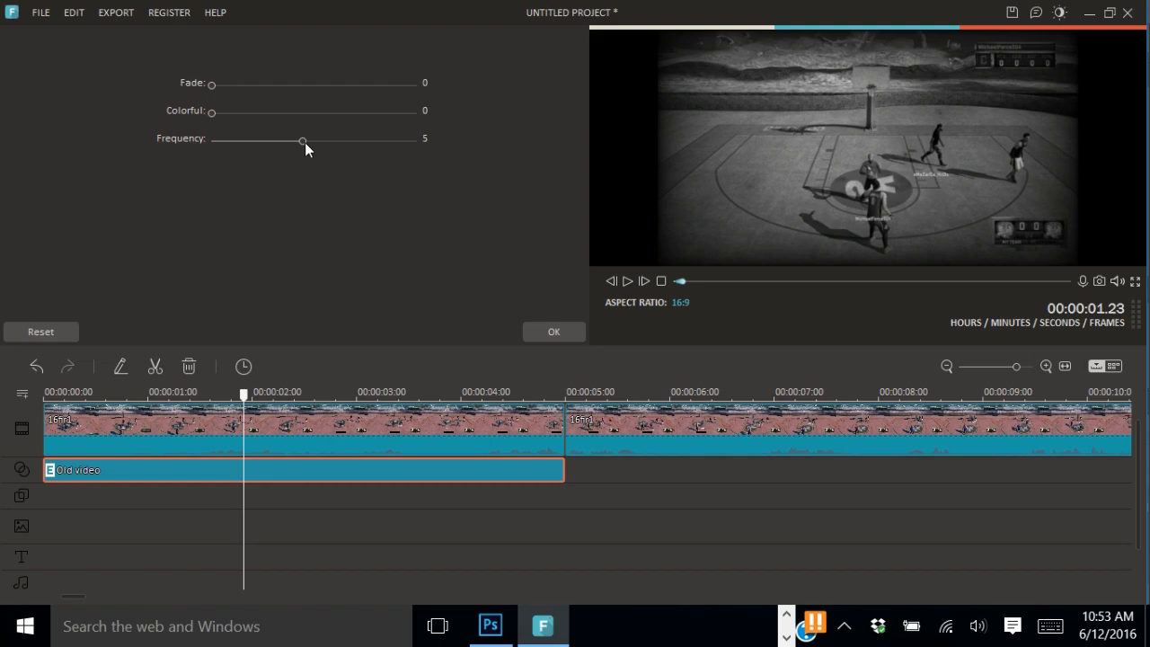
{"action": "left_click_drag", "start_coordinate": [303, 141], "coordinate": [392, 141]}
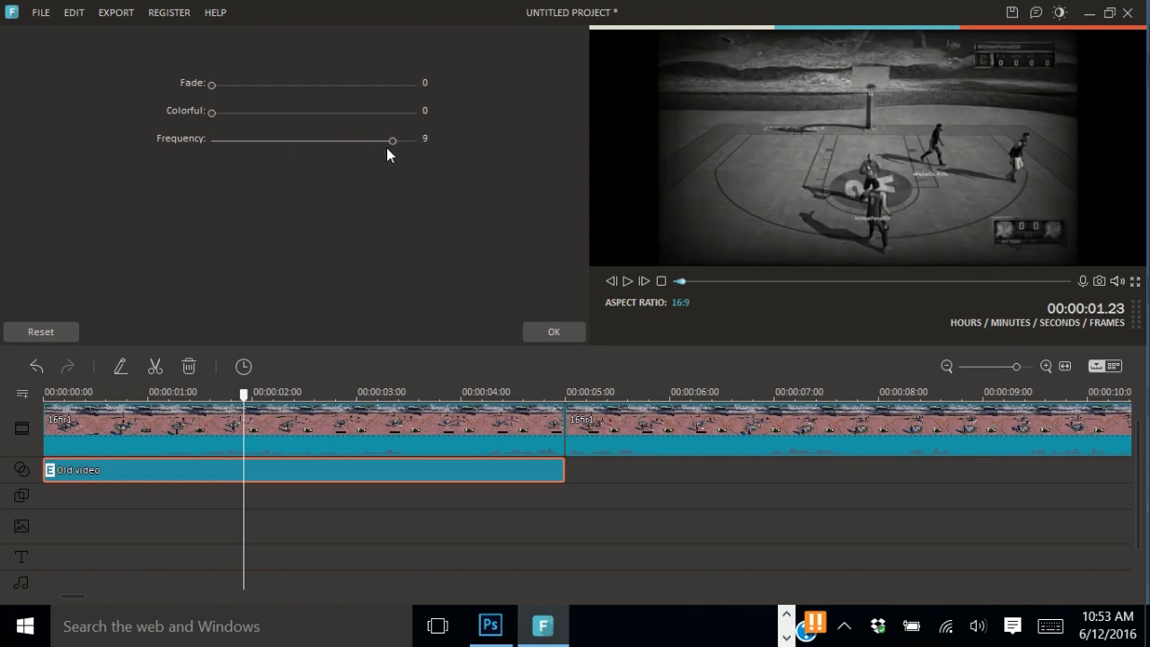
{"action": "left_click", "coordinate": [36, 305]}
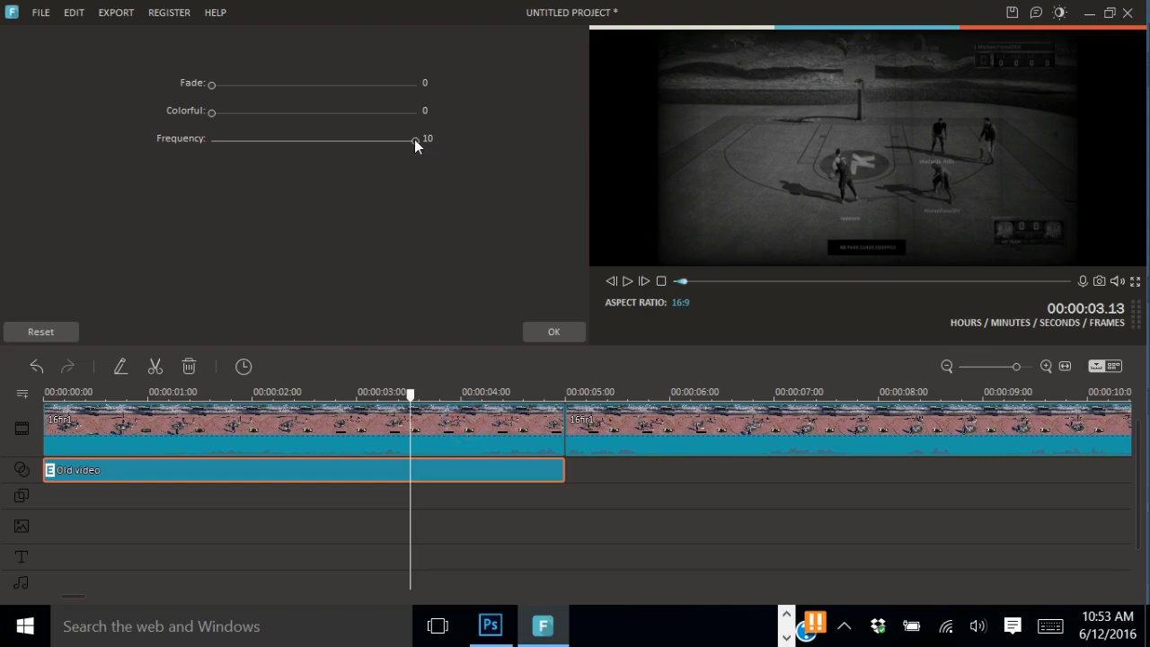
{"action": "left_click_drag", "start_coordinate": [411, 138], "coordinate": [212, 138]}
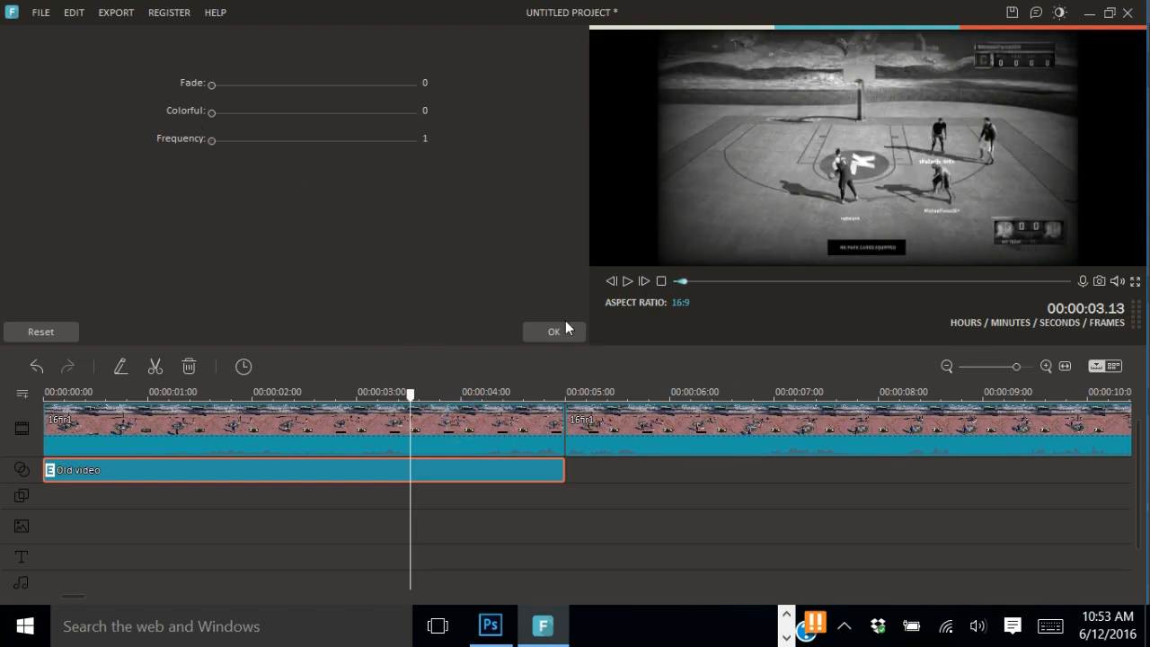
{"action": "left_click", "coordinate": [554, 331]}
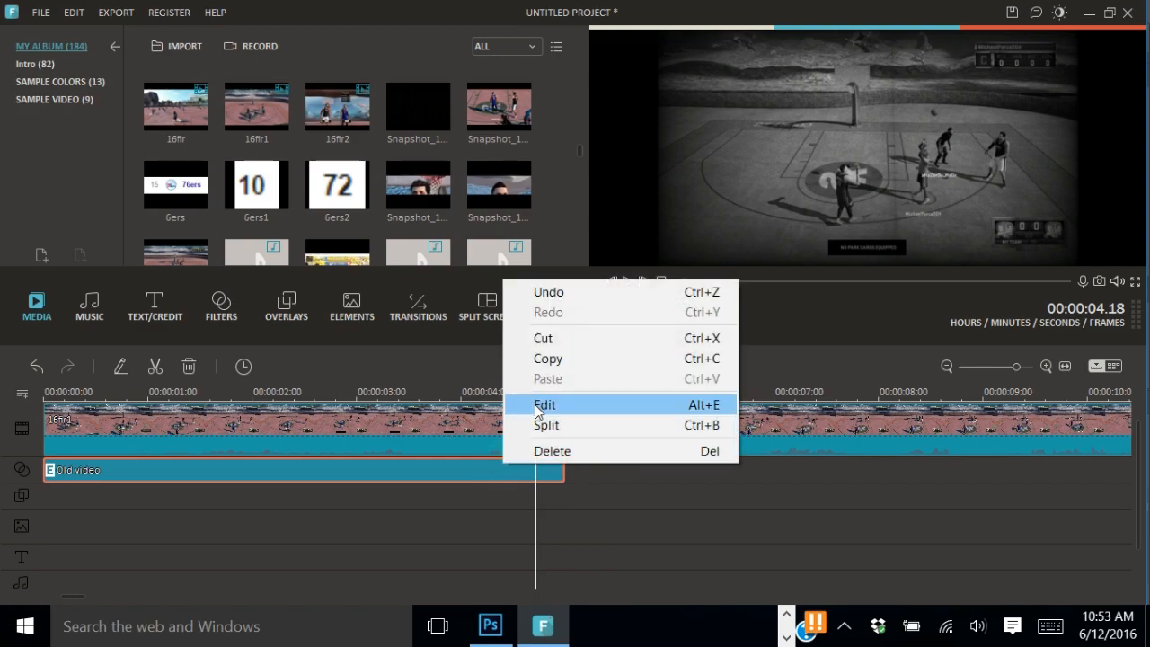
Set the Old video filter's Colorful value to 1 and confirm.
{"action": "left_click", "coordinate": [545, 404]}
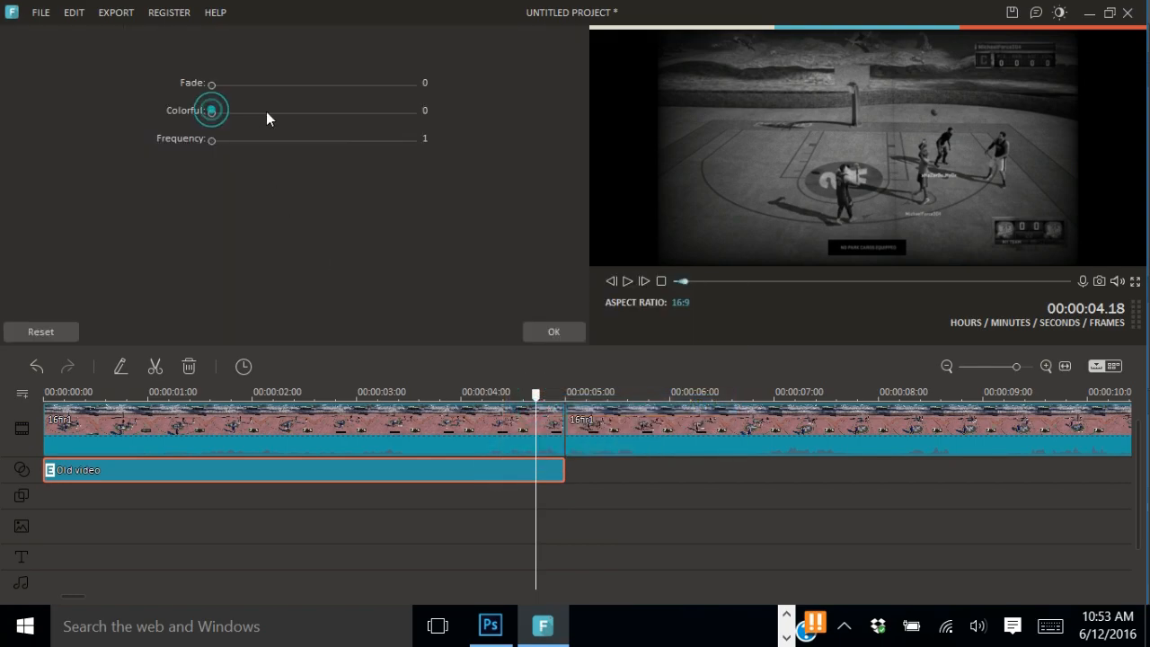
{"action": "left_click_drag", "start_coordinate": [211, 110], "coordinate": [413, 111]}
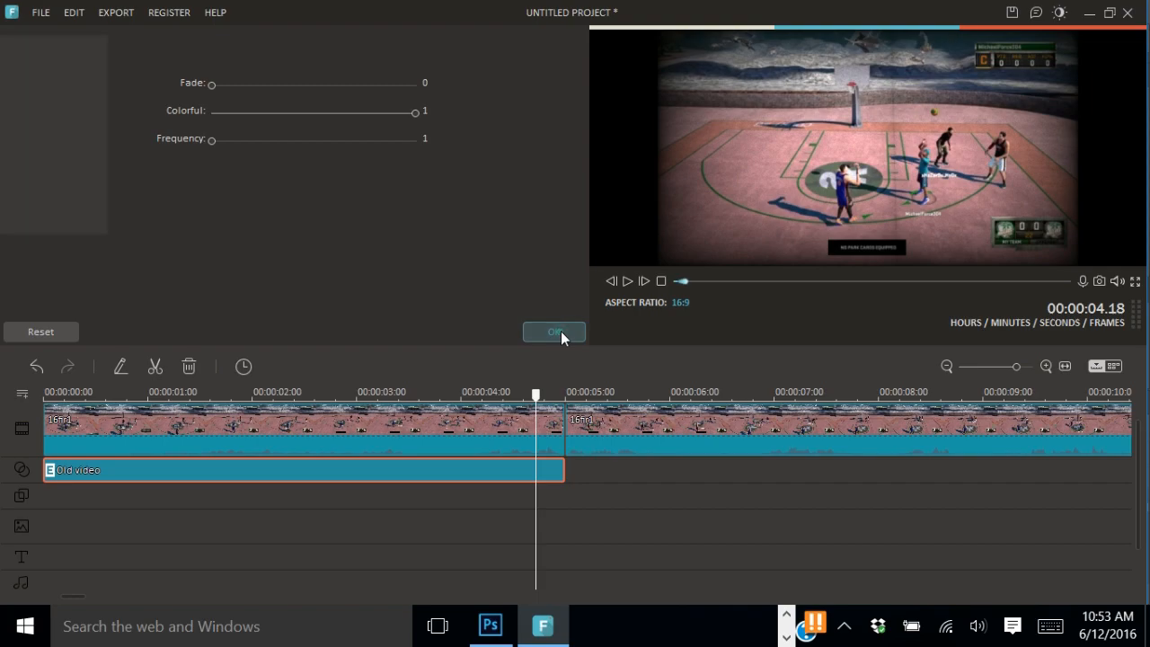
{"action": "left_click", "coordinate": [553, 332]}
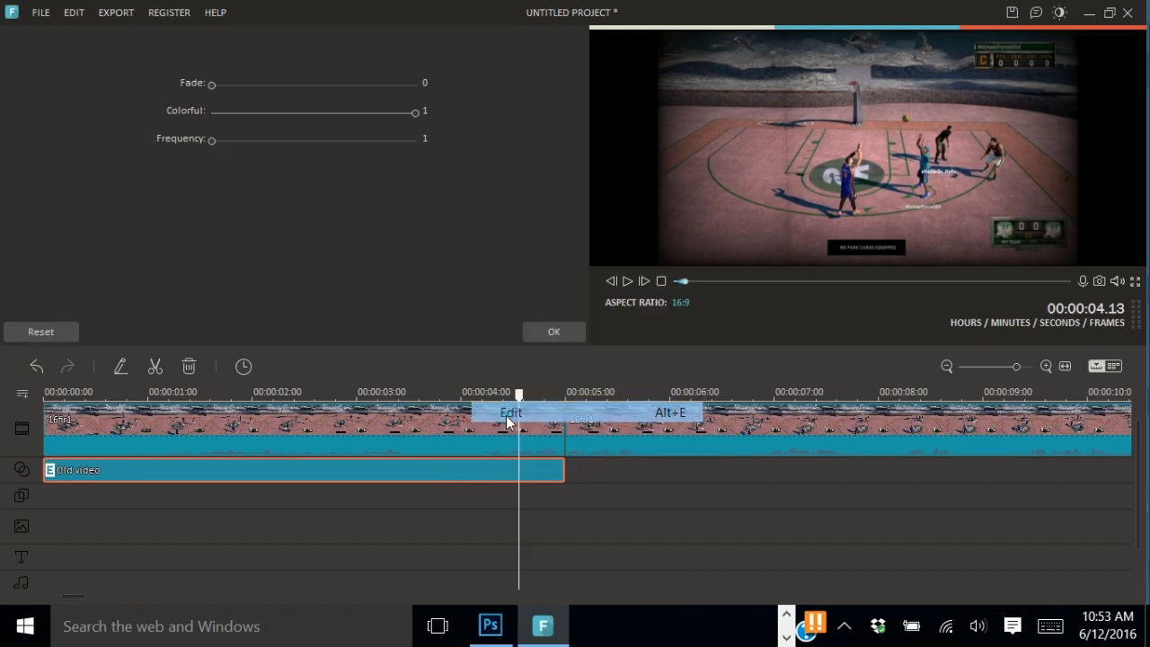
Set the filter's Fade to 248 and Frequency to 8, then confirm.
{"action": "left_click_drag", "start_coordinate": [212, 83], "coordinate": [399, 83]}
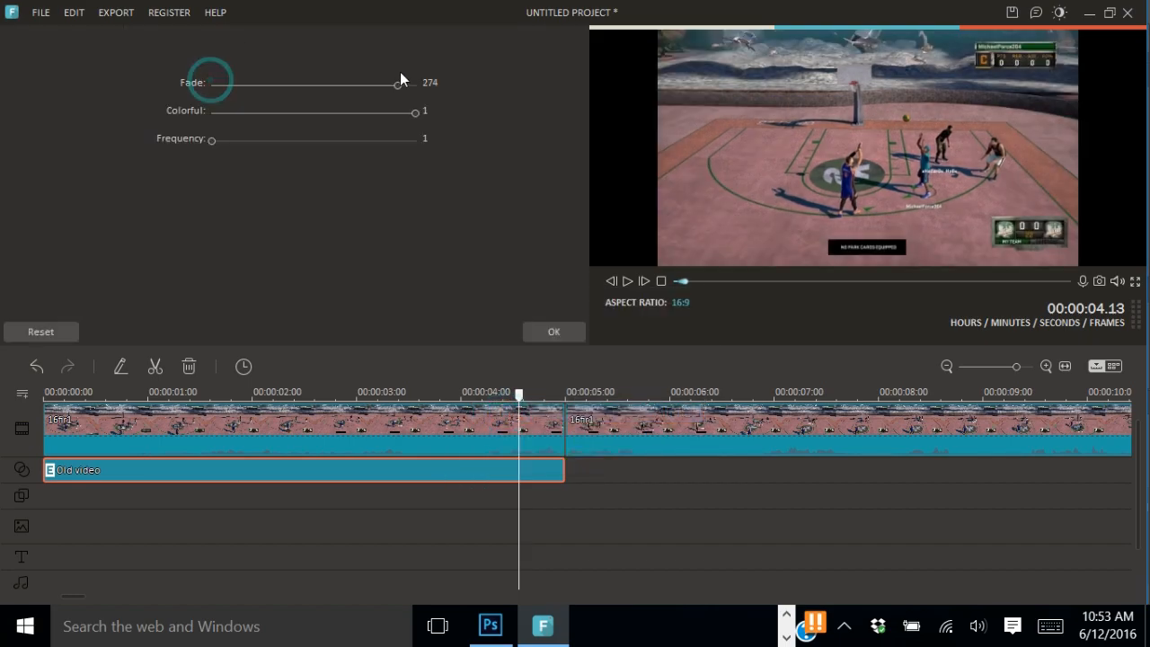
{"action": "left_click_drag", "start_coordinate": [400, 82], "coordinate": [377, 83]}
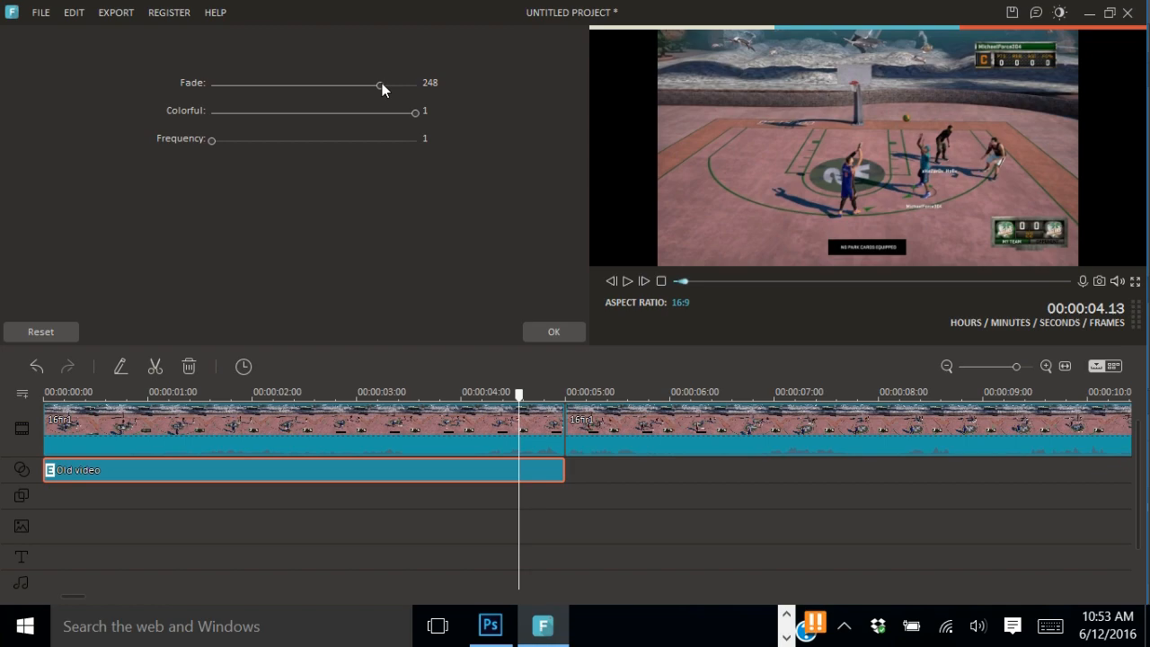
{"action": "mouse_move", "coordinate": [210, 145]}
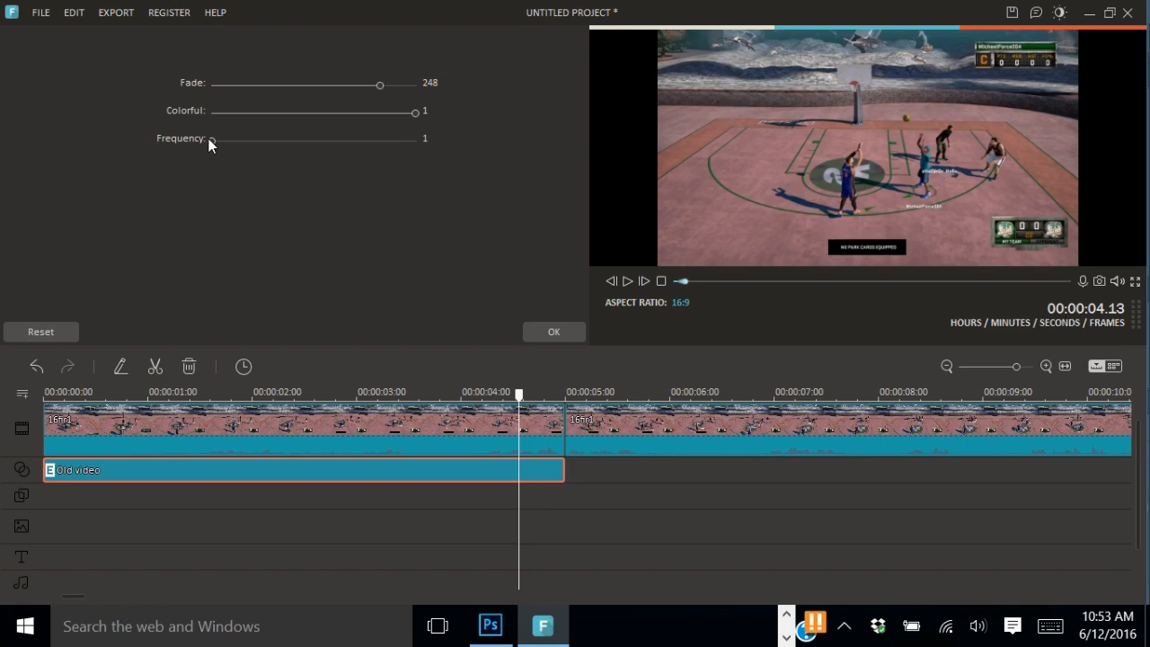
{"action": "left_click_drag", "start_coordinate": [211, 140], "coordinate": [368, 139]}
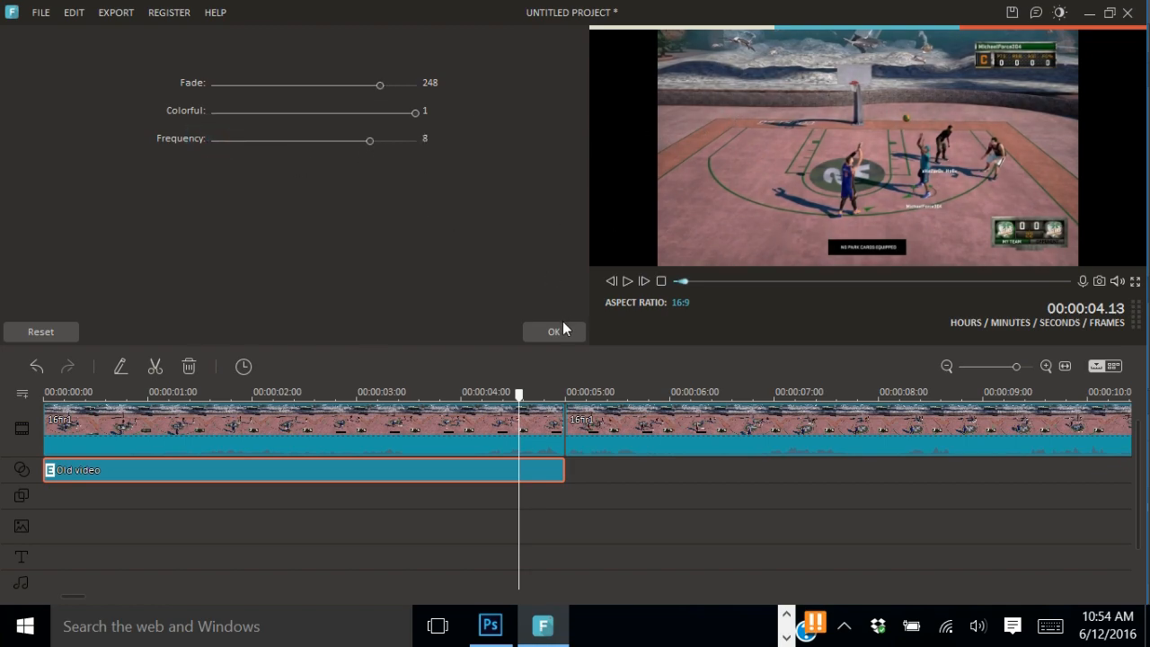
{"action": "left_click", "coordinate": [554, 331]}
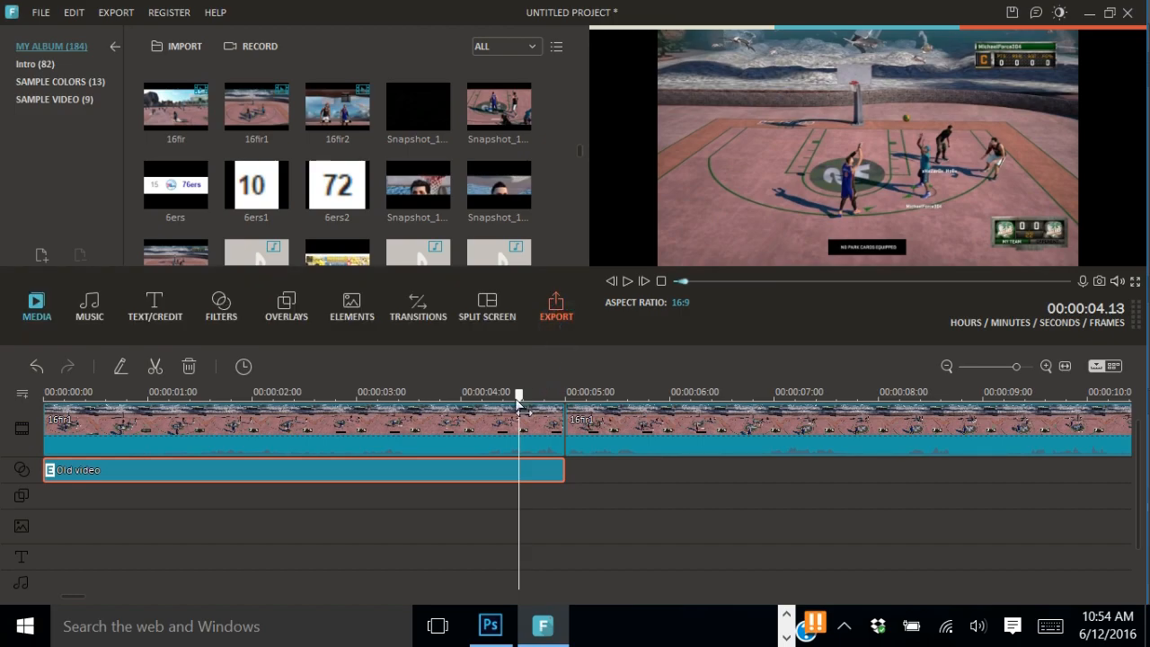
{"action": "left_click", "coordinate": [627, 280]}
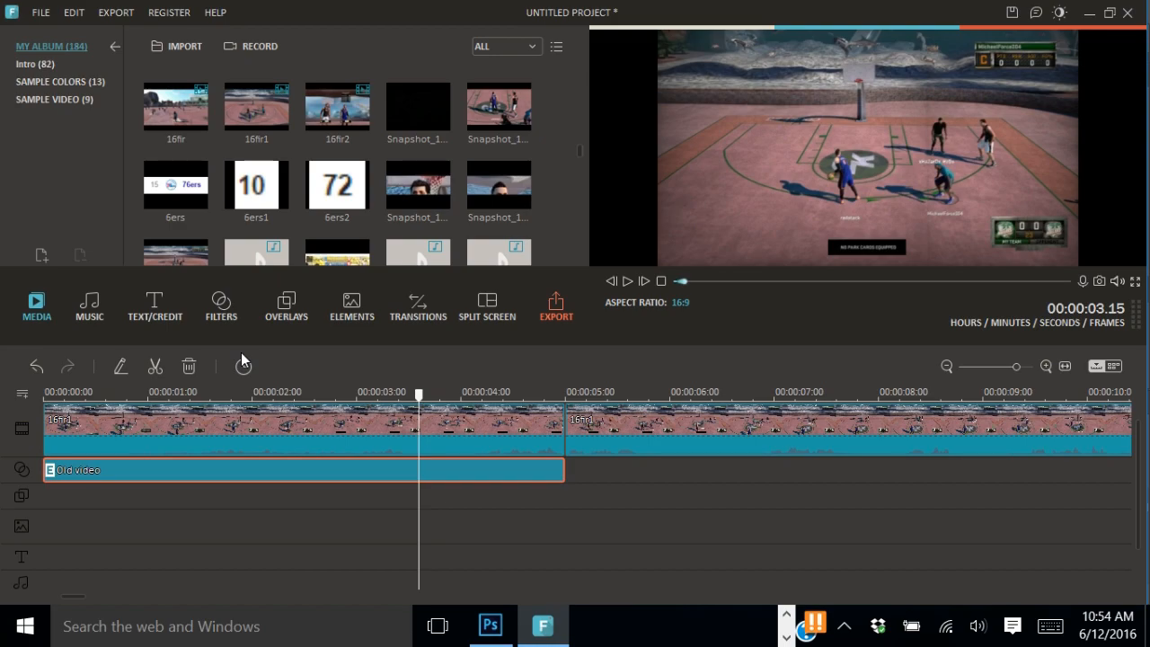
Remove the split and the Old video PIP clip, leaving only the uncut 16fir gameplay clip.
{"action": "left_click", "coordinate": [527, 395]}
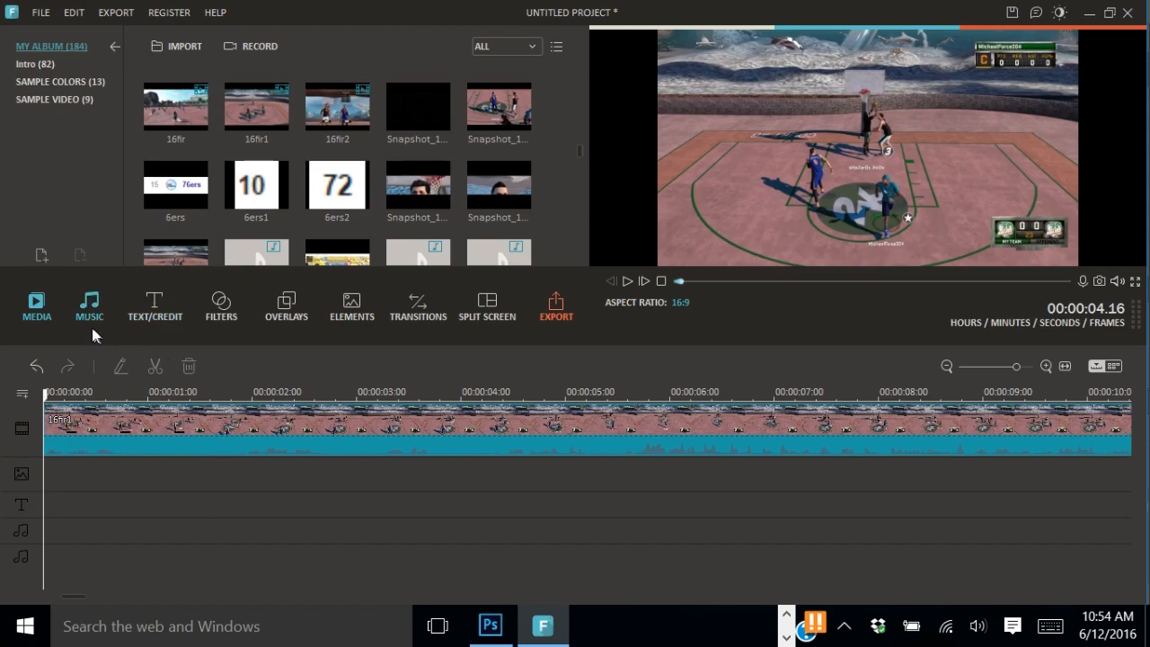
Open Sample Colors in the media library and pick the Black swatch for placement.
{"action": "left_click", "coordinate": [89, 305]}
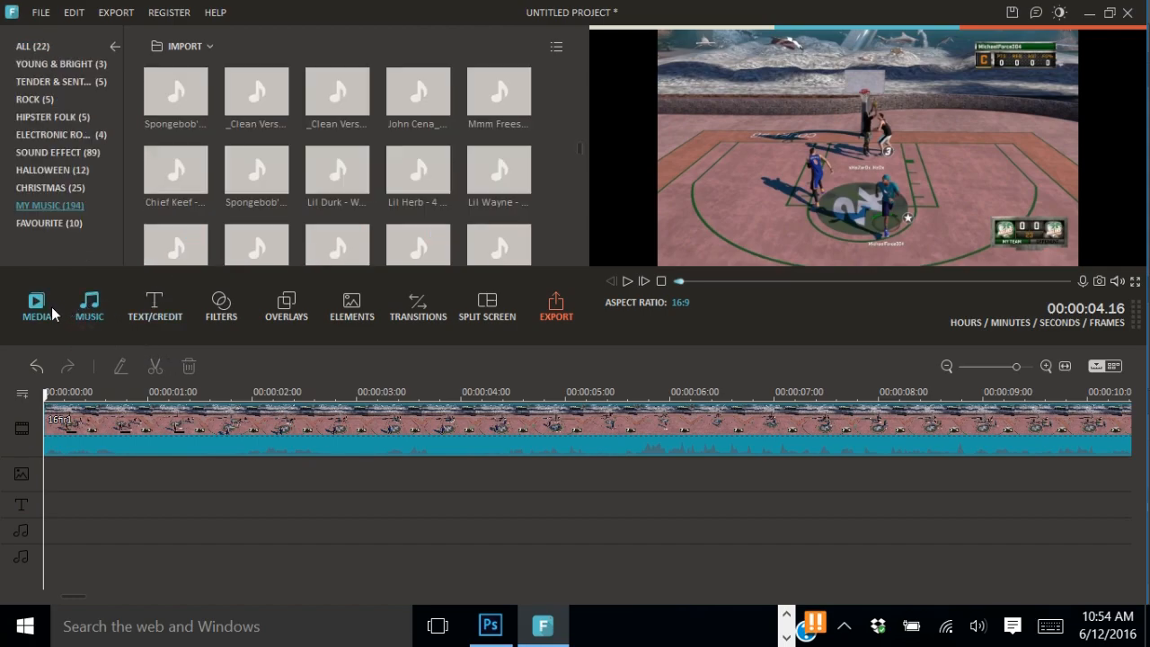
{"action": "left_click", "coordinate": [36, 305]}
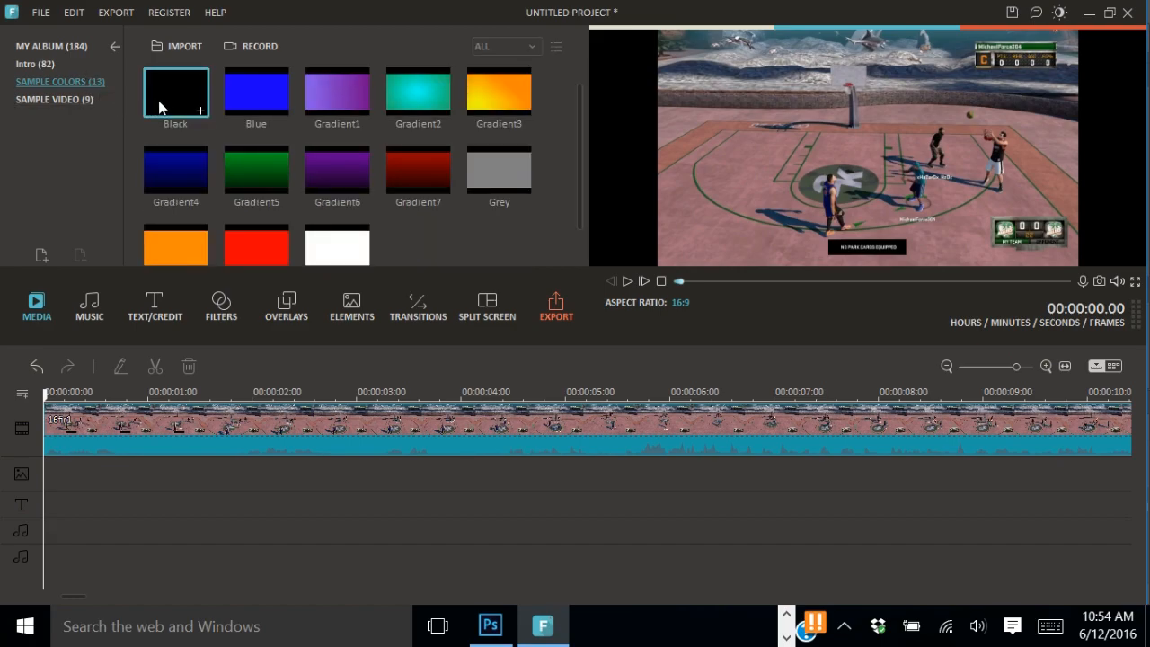
{"action": "left_click", "coordinate": [256, 171]}
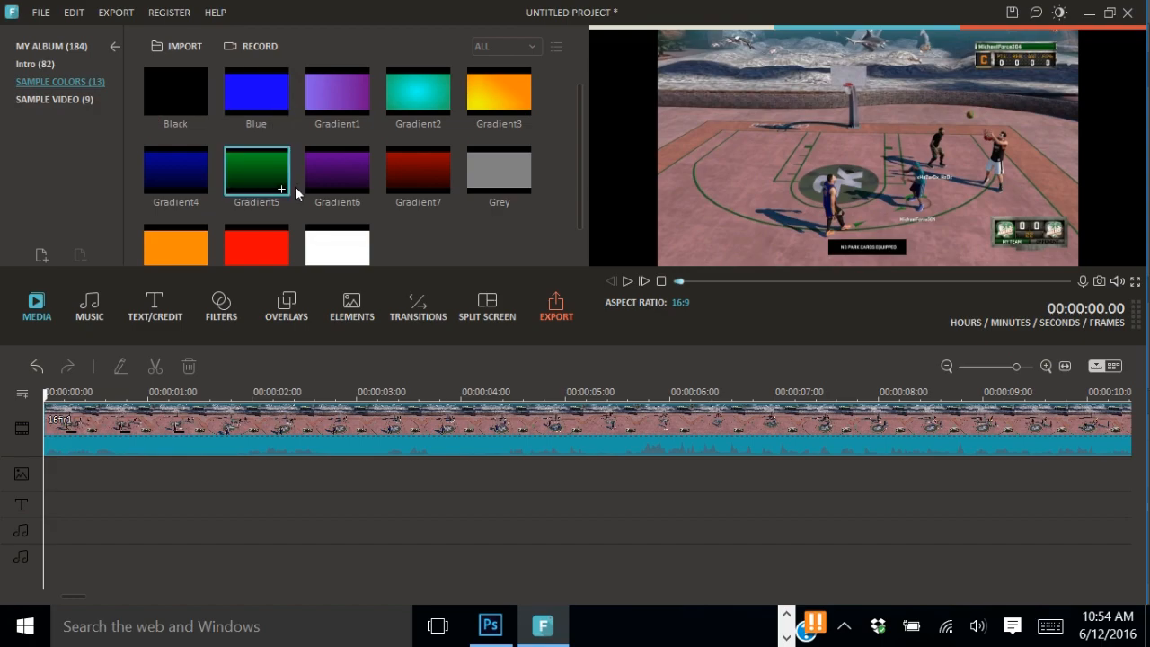
{"action": "mouse_move", "coordinate": [176, 92]}
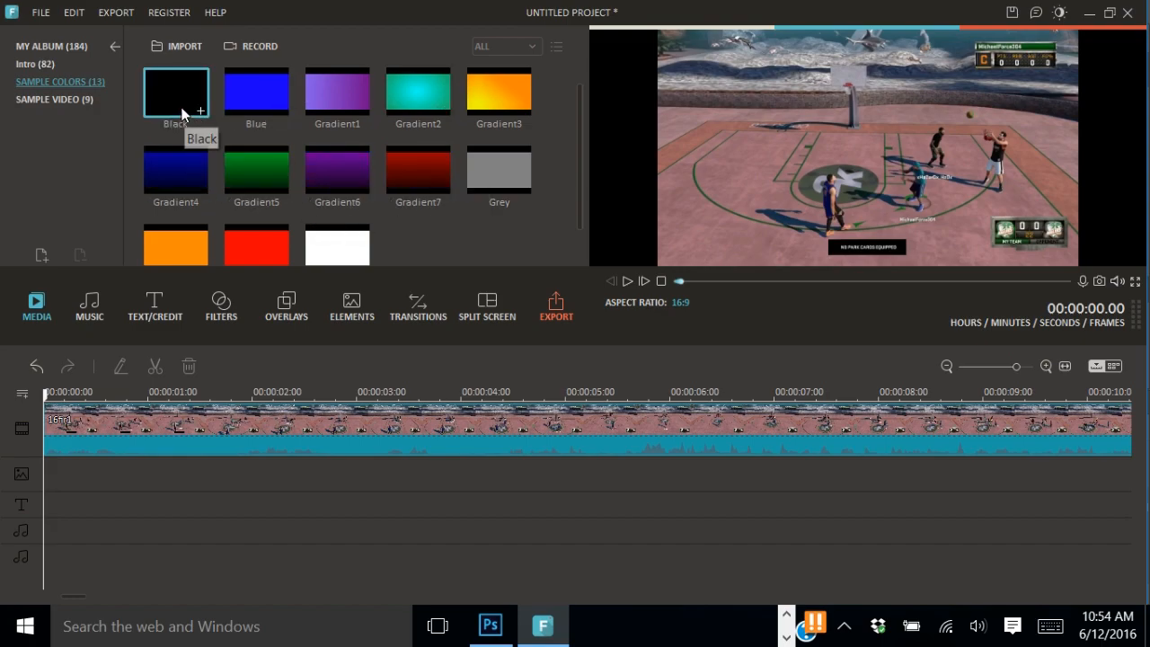
{"action": "mouse_move", "coordinate": [492, 108]}
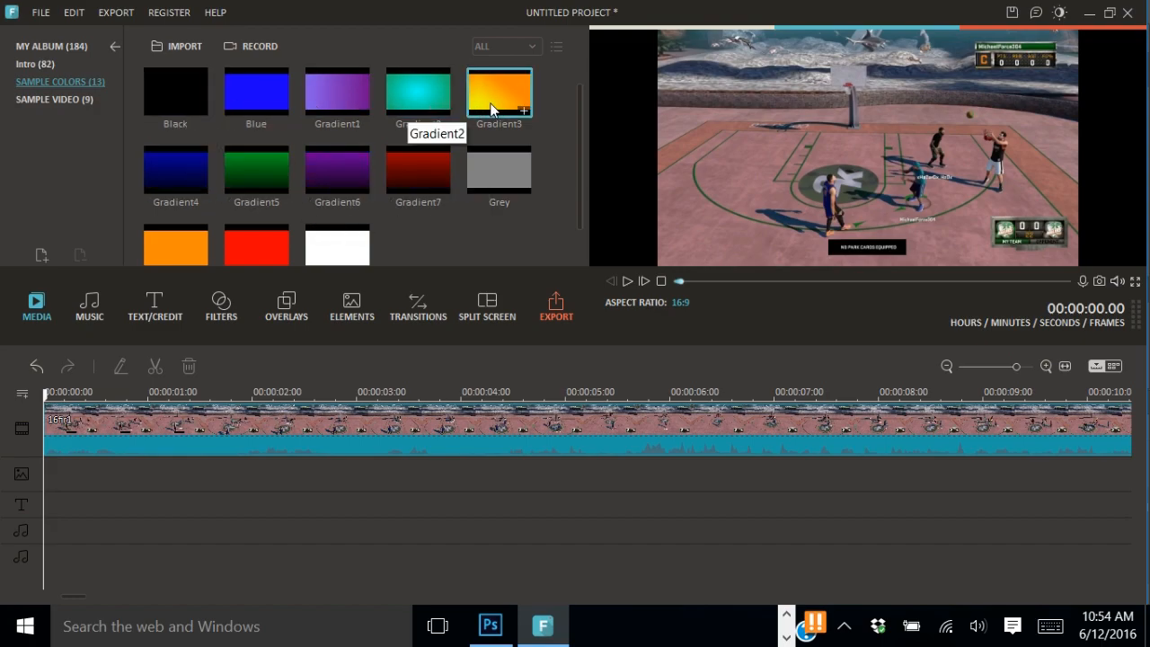
{"action": "mouse_move", "coordinate": [175, 94]}
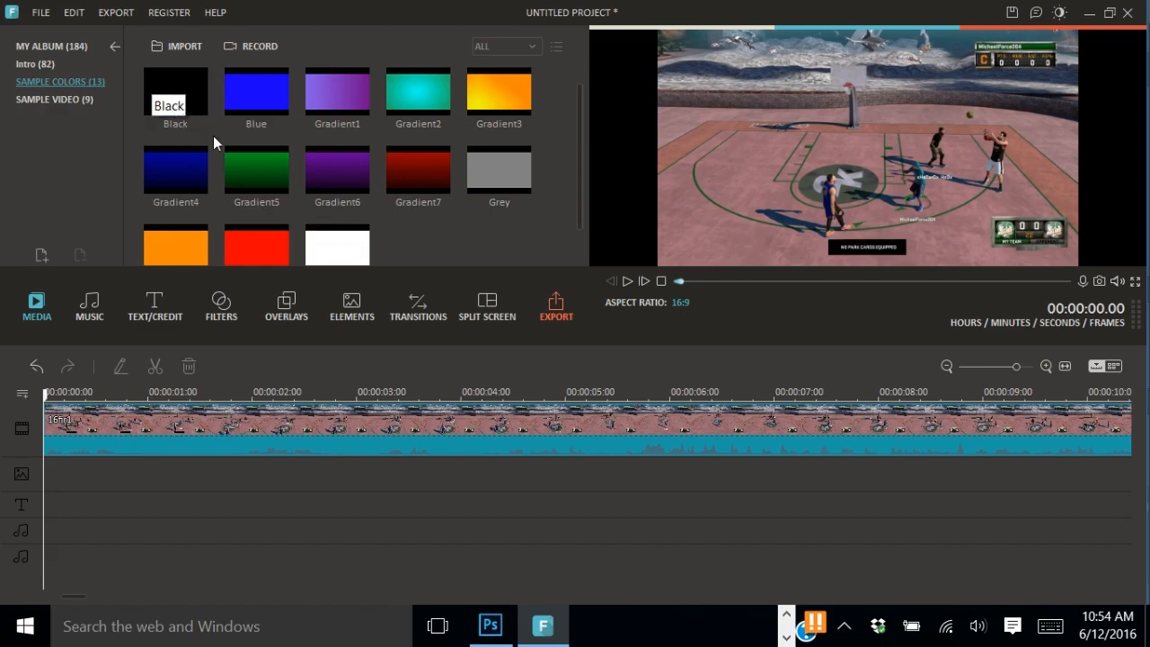
{"action": "mouse_move", "coordinate": [202, 112]}
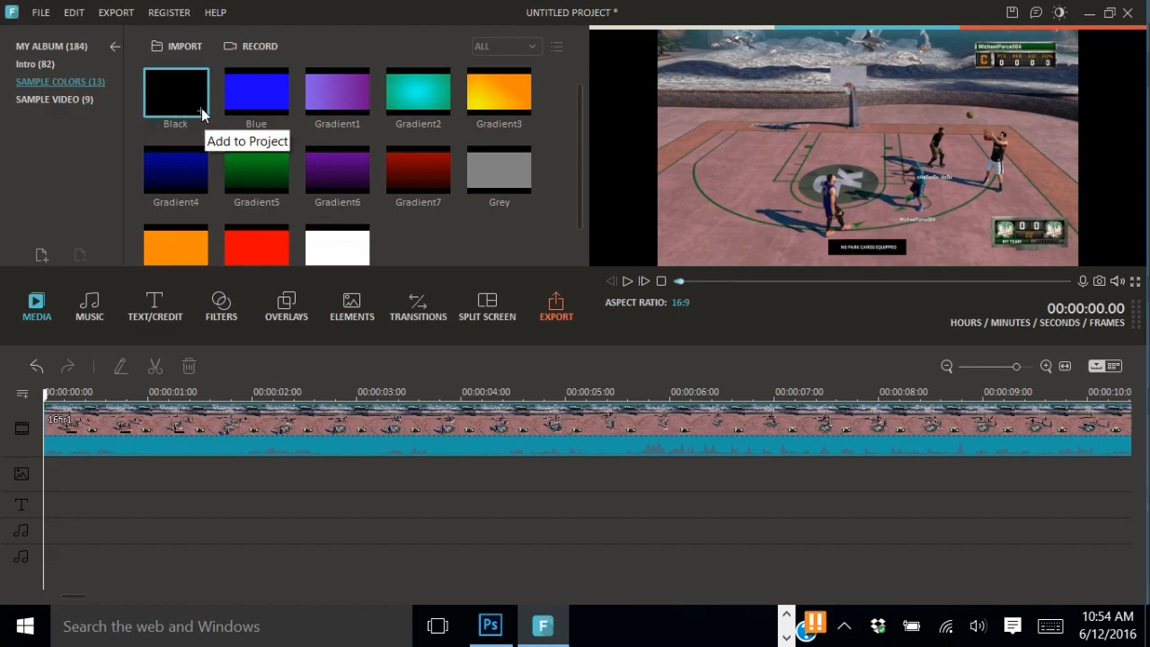
{"action": "left_click", "coordinate": [175, 93]}
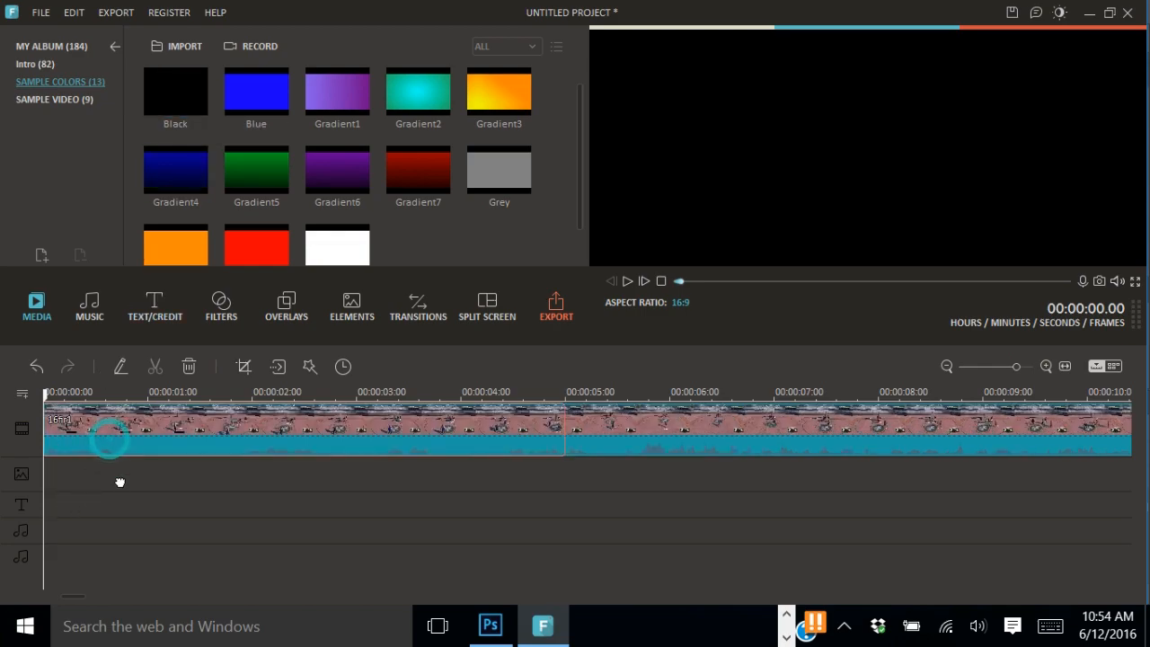
Put a Black colour clip on the PIP track and split off a short piece with a gap near two seconds.
{"action": "left_click", "coordinate": [175, 171]}
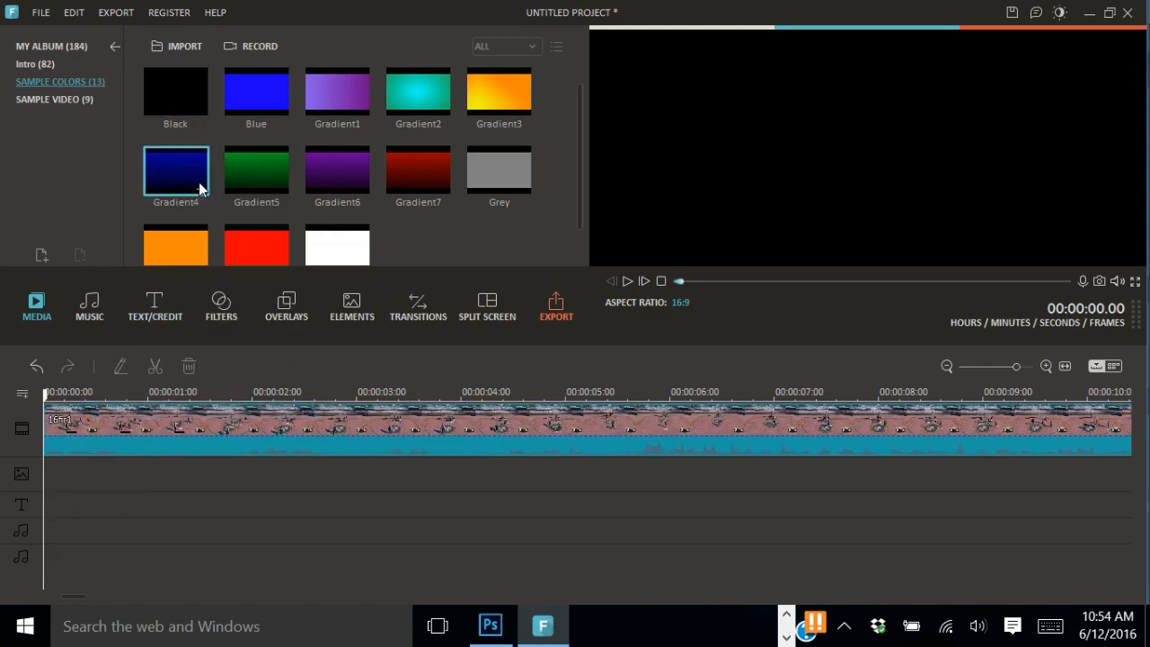
{"action": "left_click", "coordinate": [175, 92]}
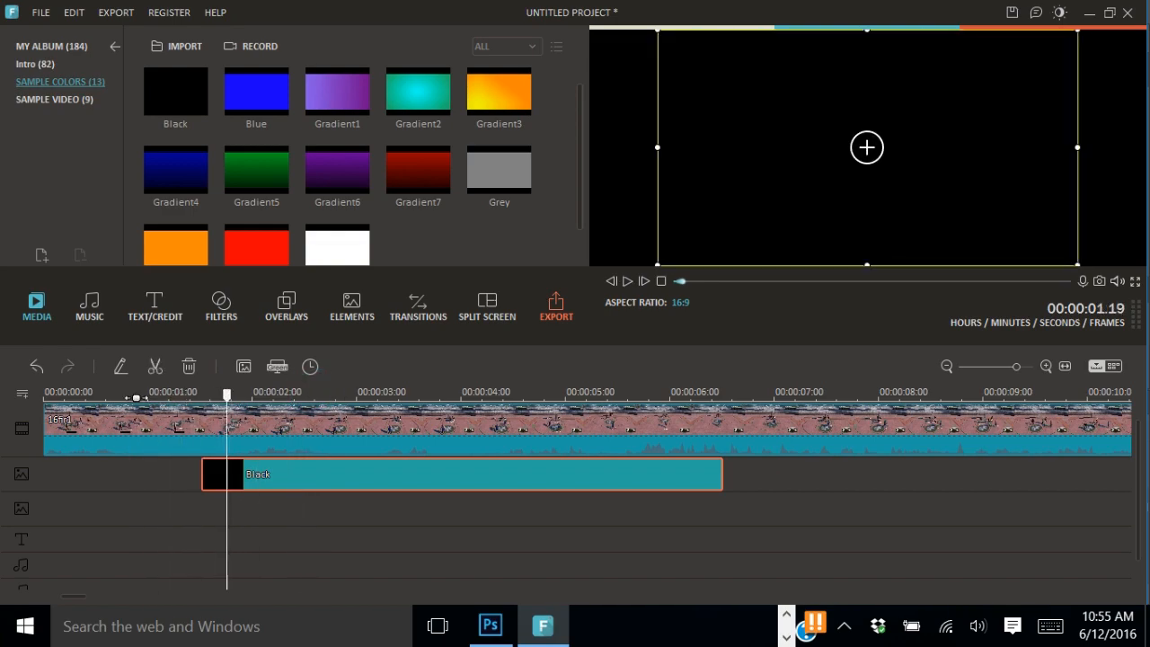
{"action": "right_click", "coordinate": [223, 474]}
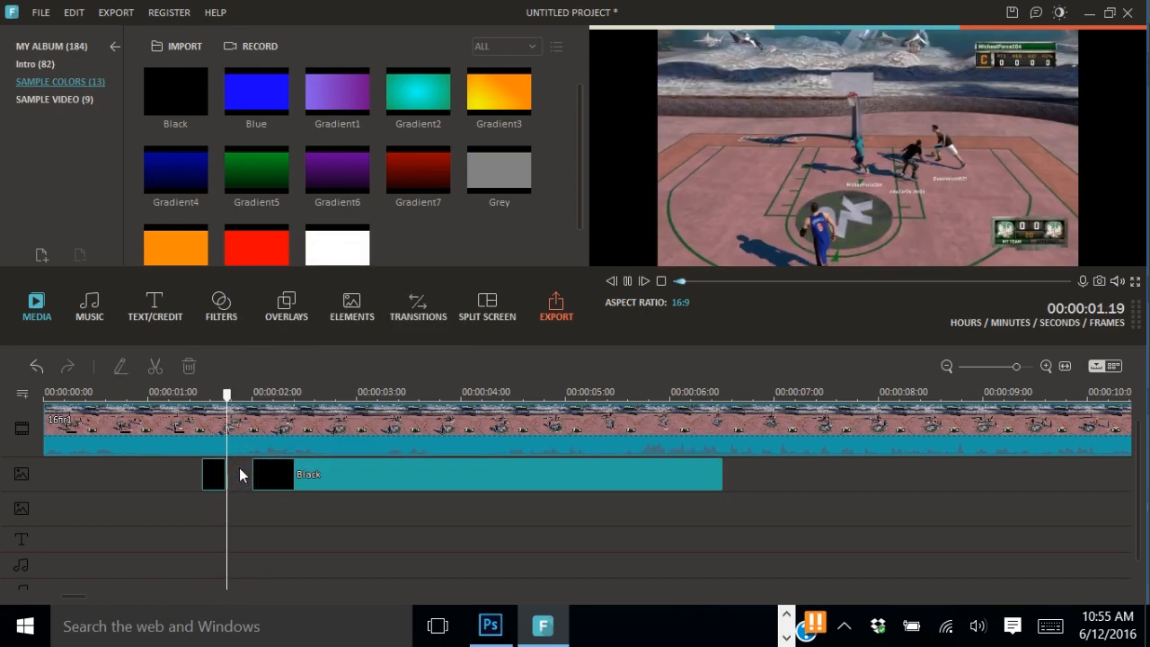
{"action": "left_click", "coordinate": [286, 393]}
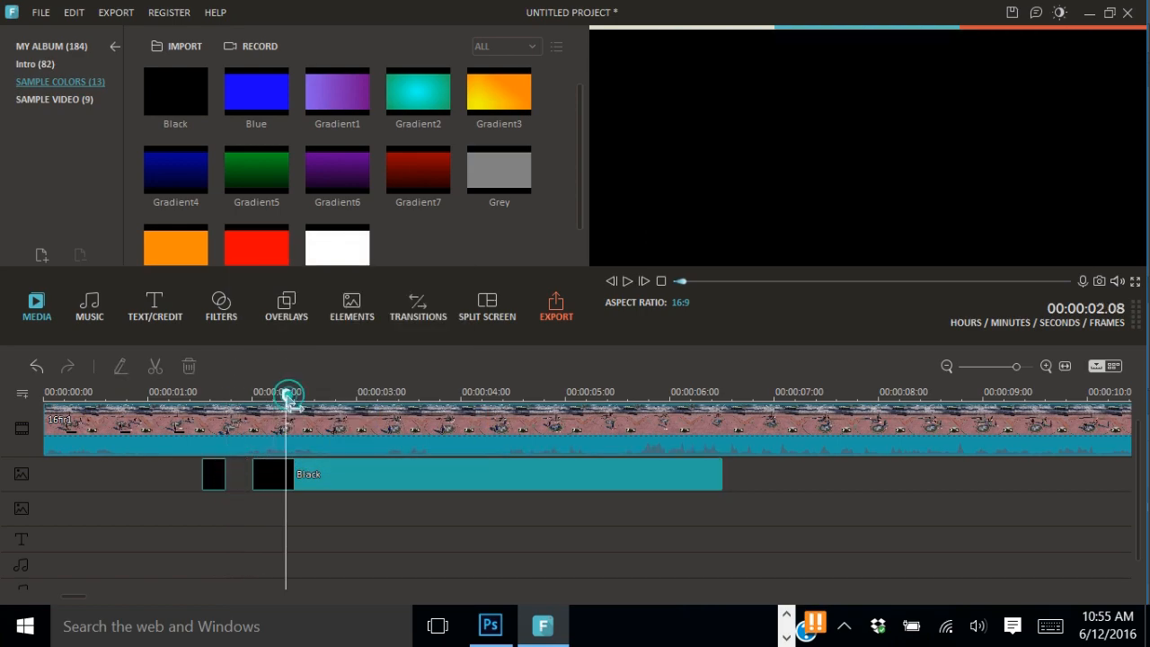
Split the long black clip at the playhead and delete the remainder, leaving two short flashes.
{"action": "right_click", "coordinate": [269, 473]}
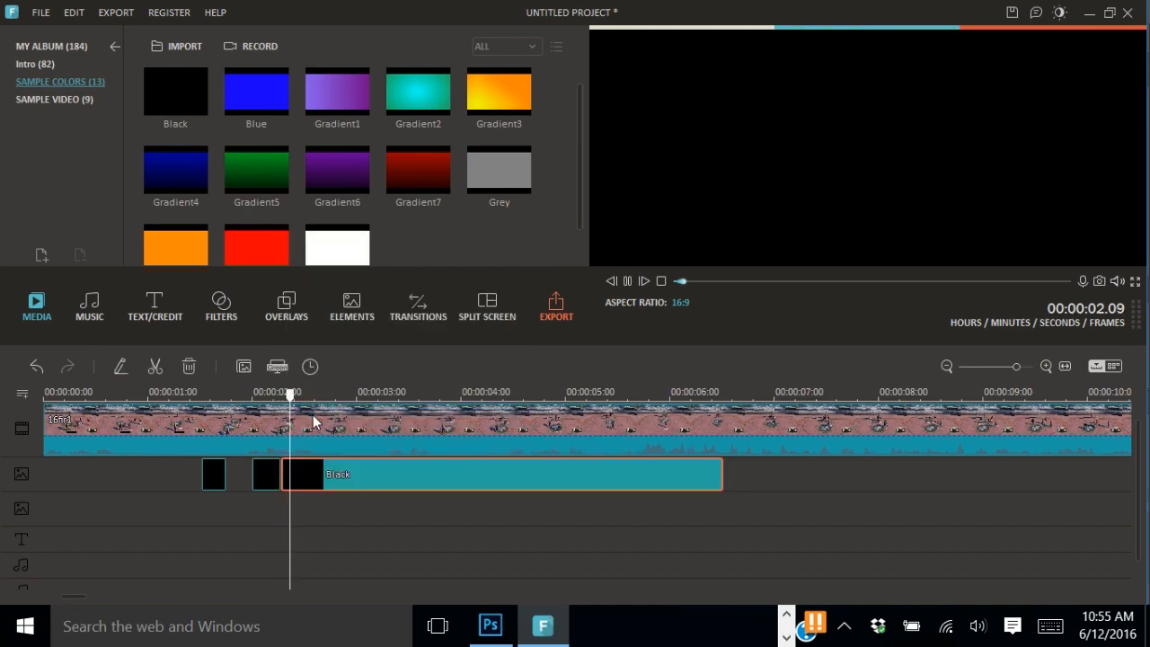
{"action": "right_click", "coordinate": [314, 422]}
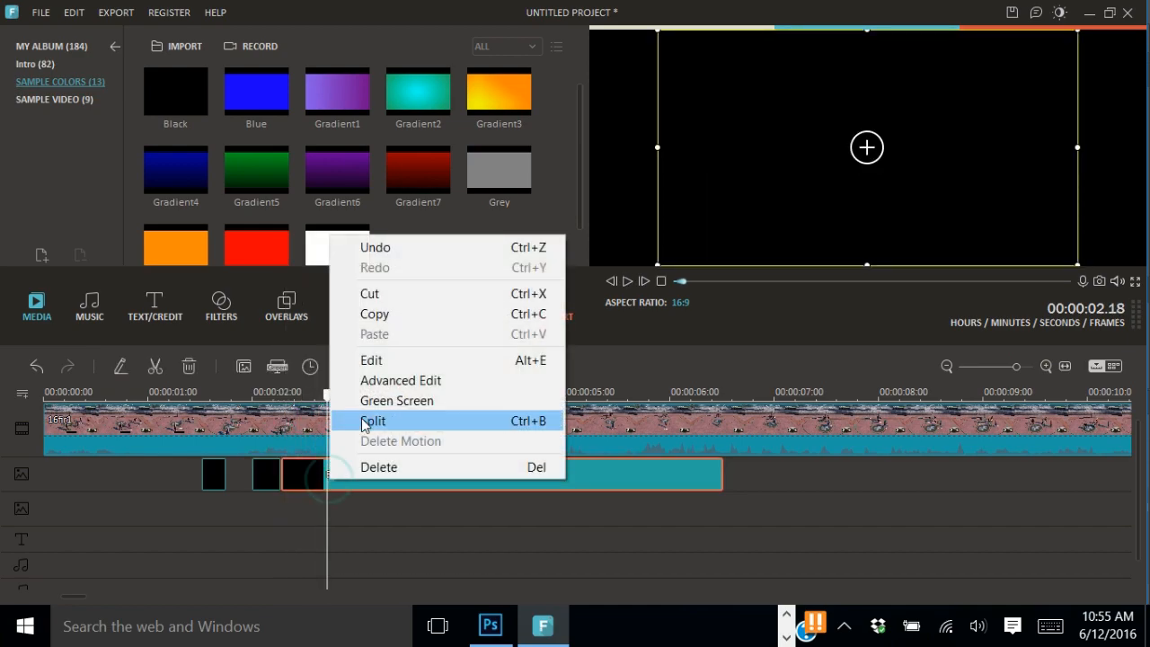
{"action": "left_click", "coordinate": [373, 420]}
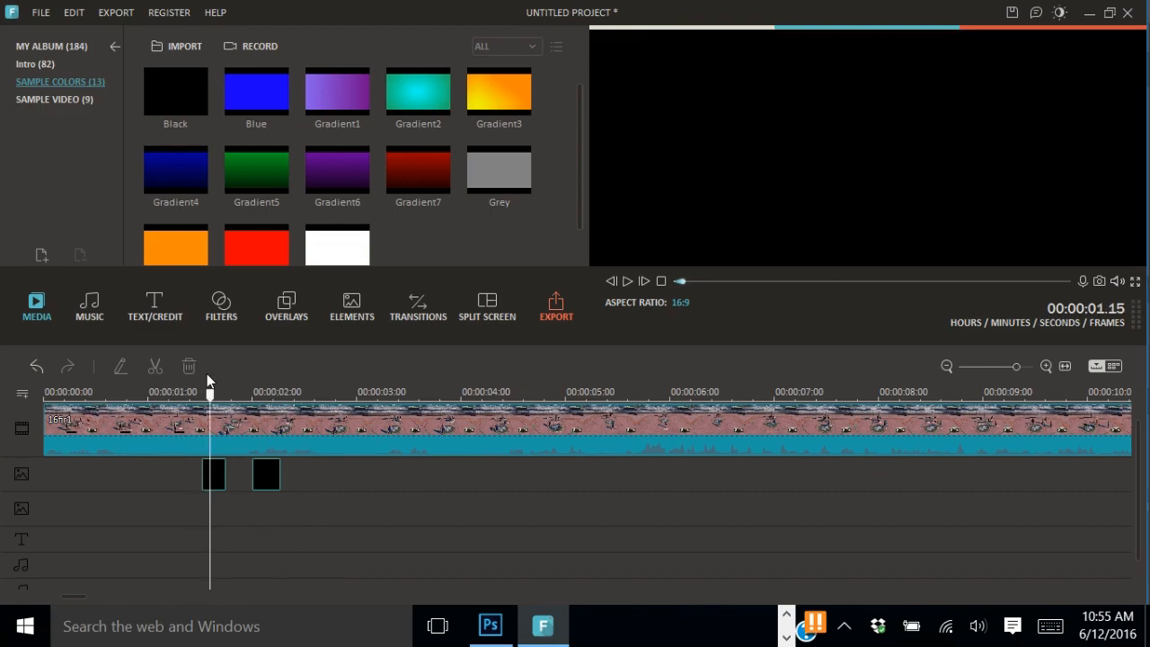
{"action": "right_click", "coordinate": [214, 473]}
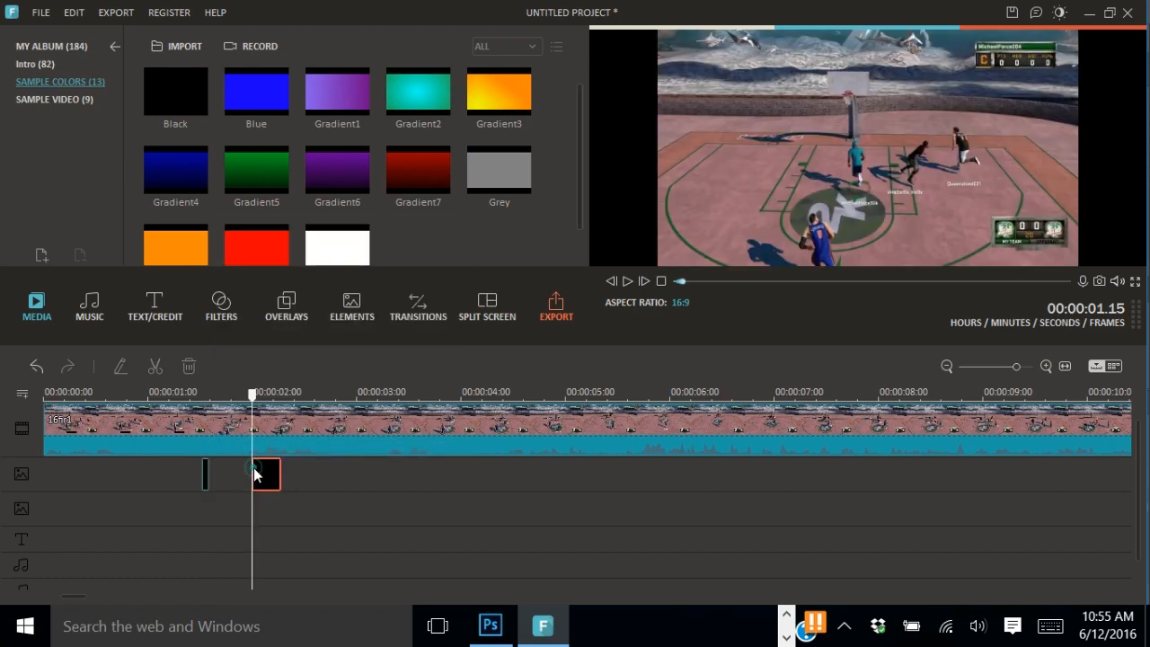
{"action": "right_click", "coordinate": [263, 473]}
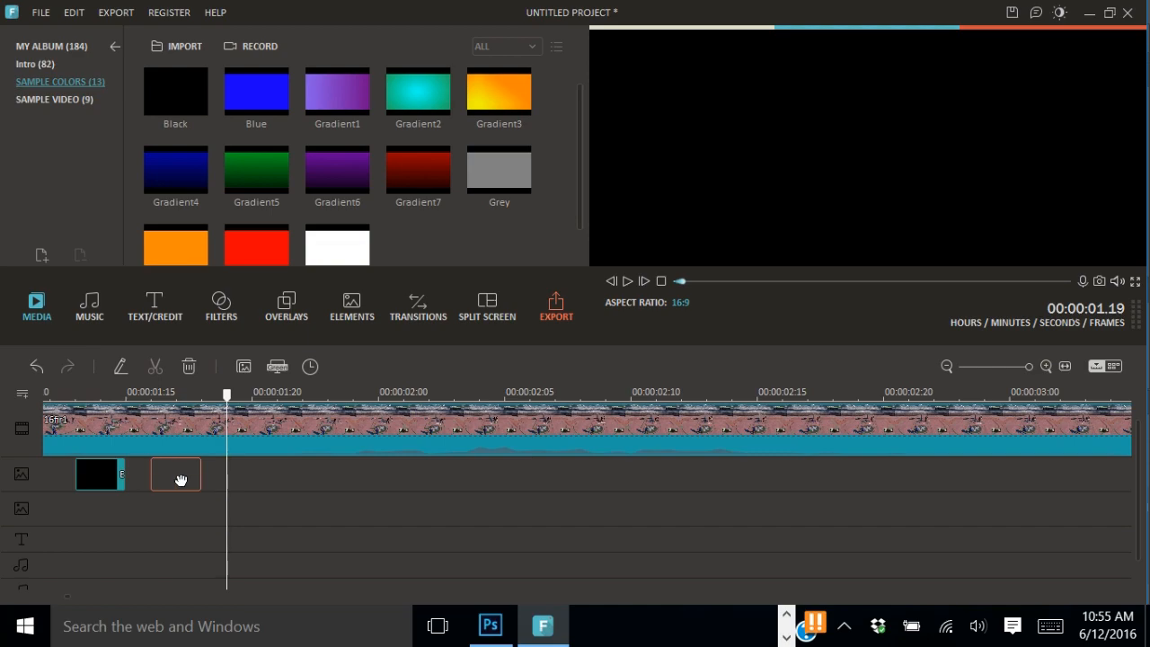
Copy the two short black clips and paste them after, giving four flashes in a row.
{"action": "left_click", "coordinate": [175, 473]}
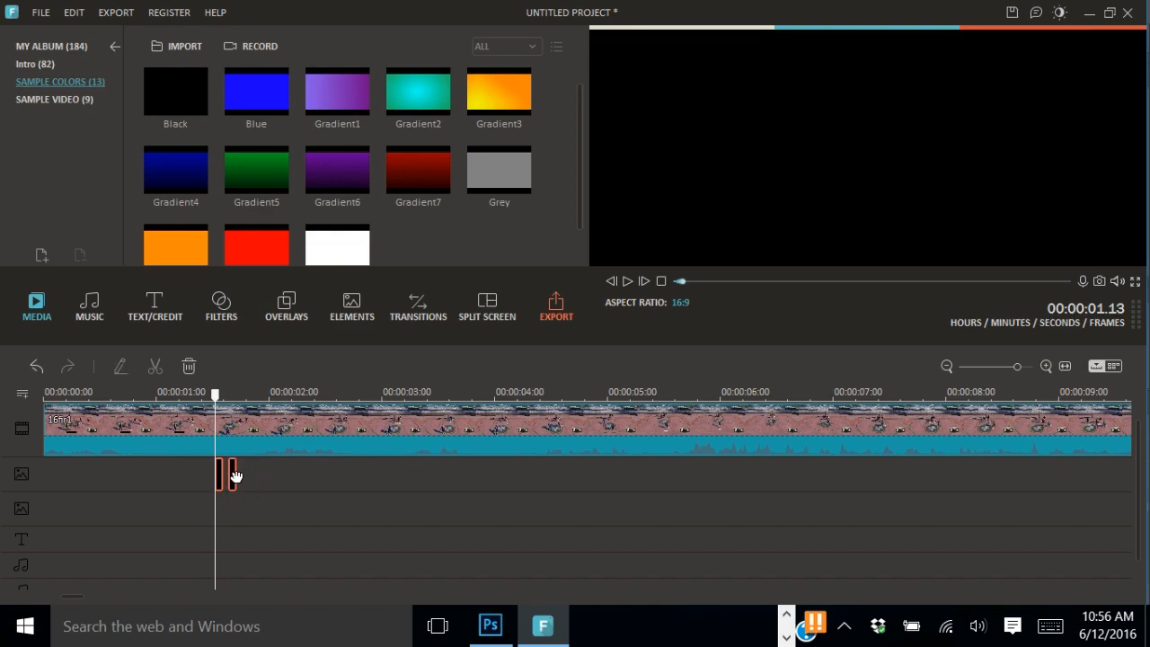
{"action": "right_click", "coordinate": [232, 474]}
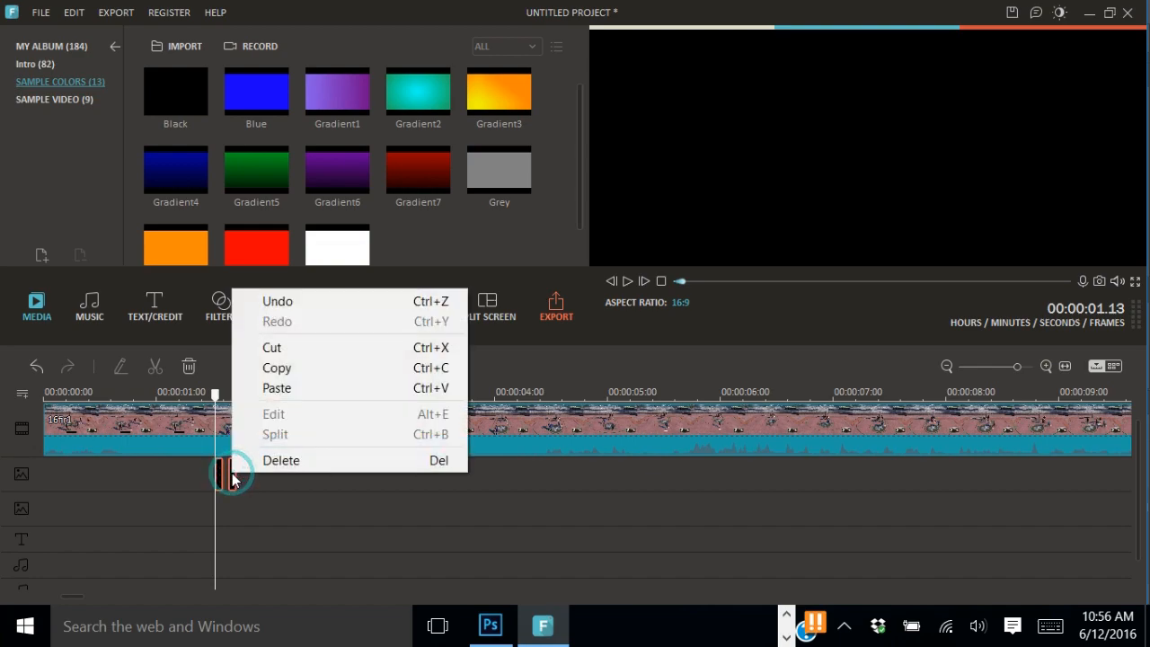
{"action": "mouse_move", "coordinate": [287, 367]}
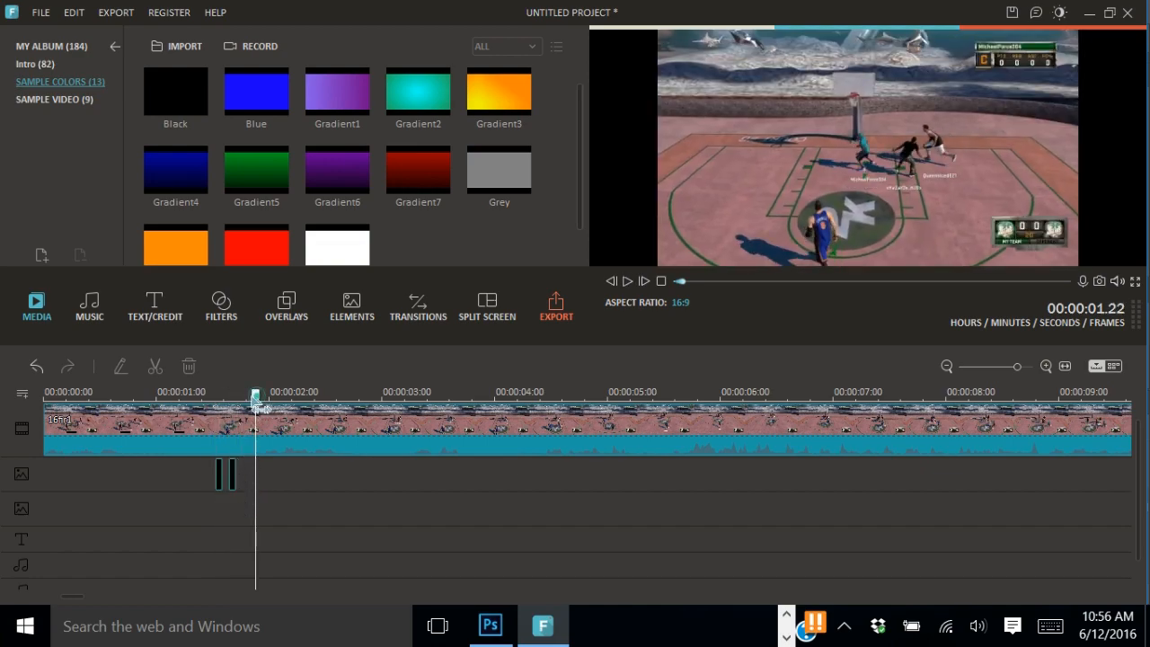
{"action": "right_click", "coordinate": [243, 476]}
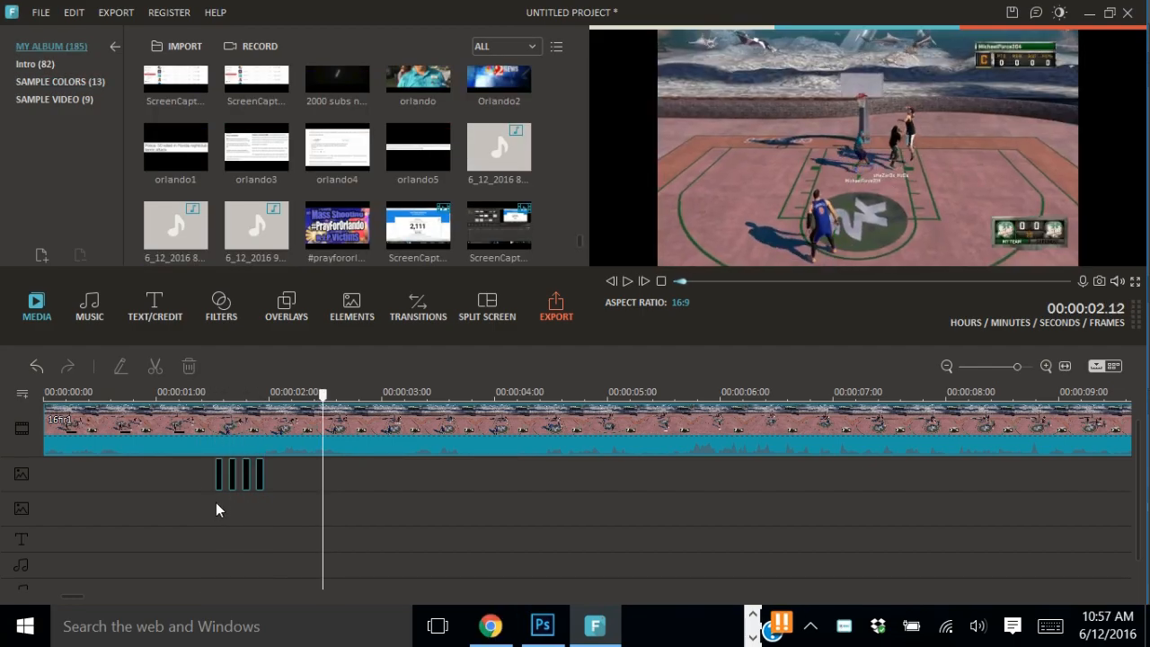
Duplicate the black clips along the overlay track into a long row of about eighteen flashes.
{"action": "left_click", "coordinate": [238, 475]}
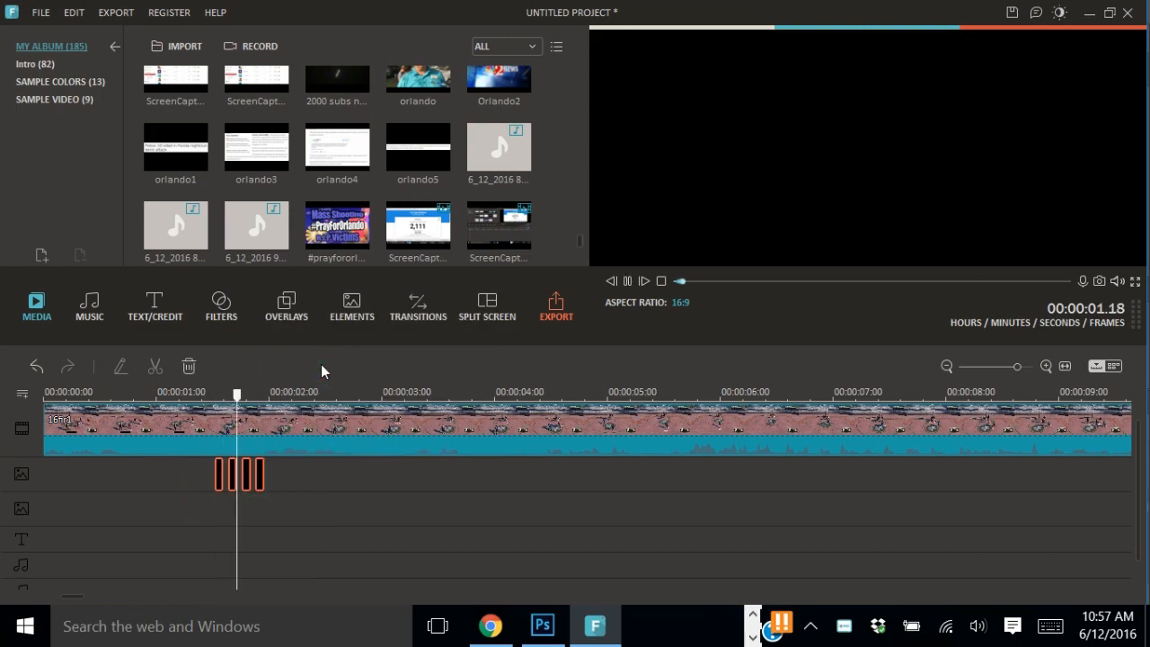
{"action": "left_click", "coordinate": [279, 392]}
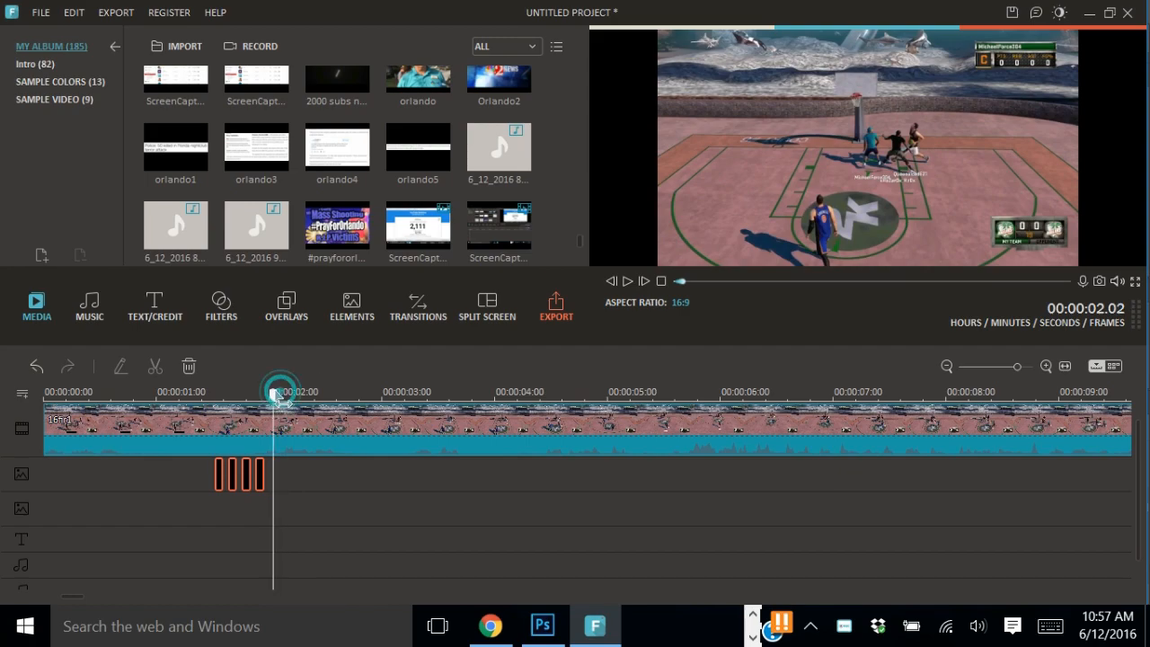
{"action": "right_click", "coordinate": [270, 395]}
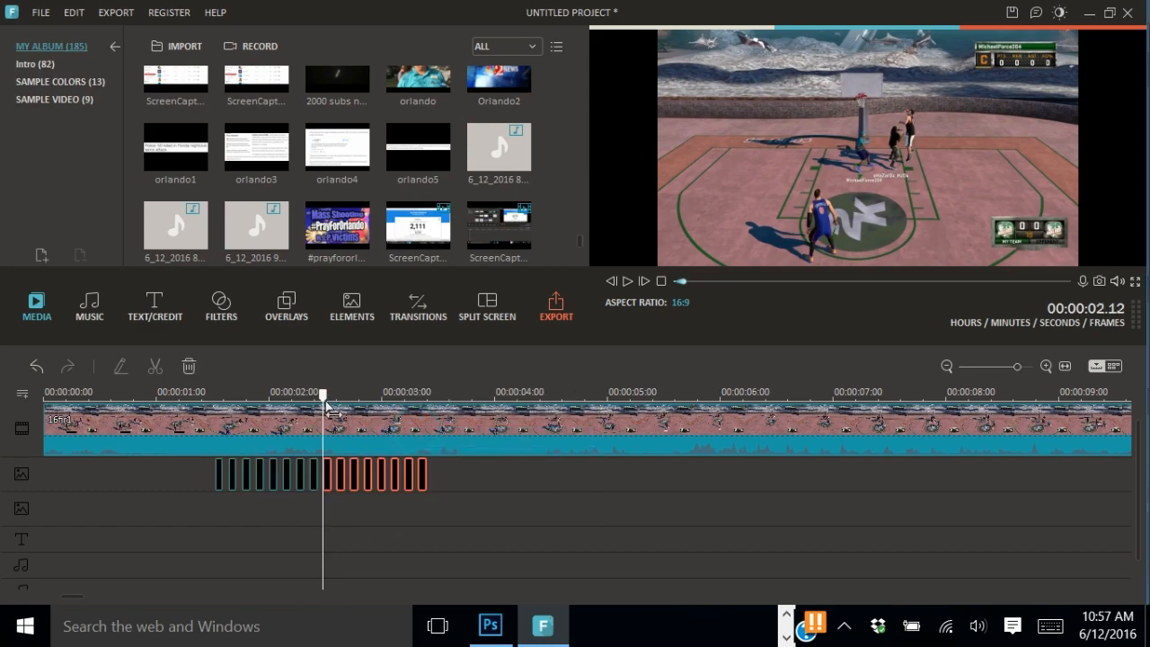
Preview the flicker over the gameplay from near the start of the timeline.
{"action": "left_click", "coordinate": [115, 393]}
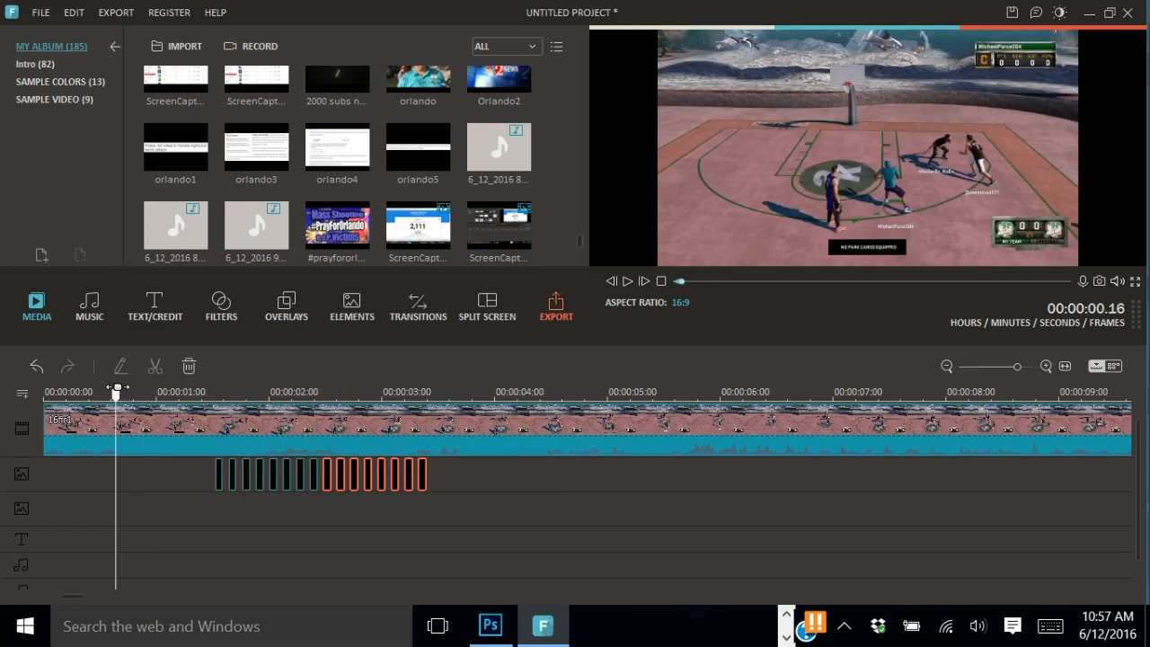
{"action": "left_click", "coordinate": [627, 280]}
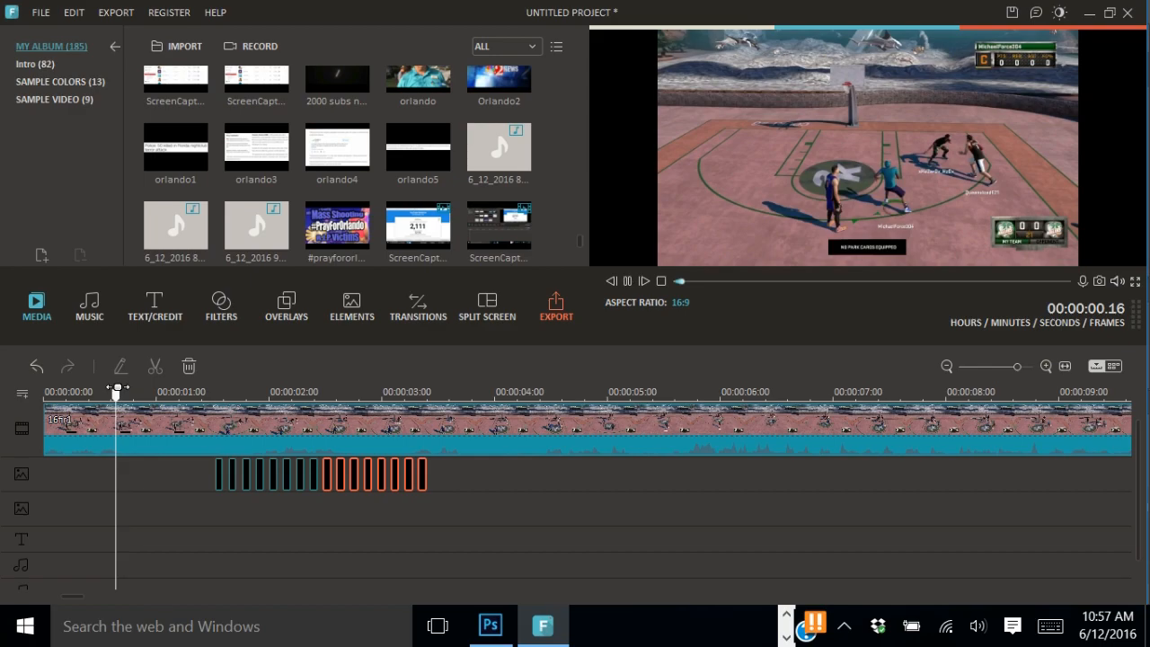